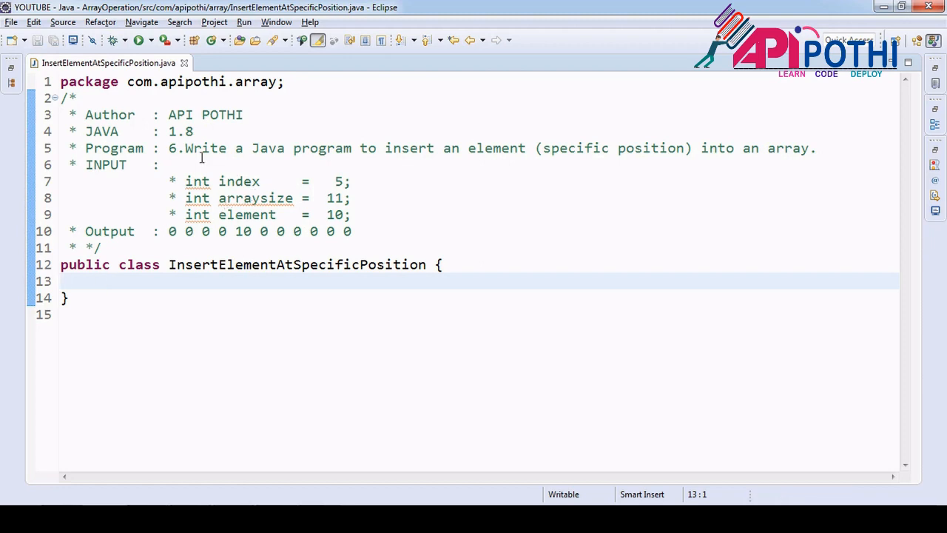
- Highlight the header comment inputs: index 5 and arraysize 11
drag(219, 181, 349, 181)
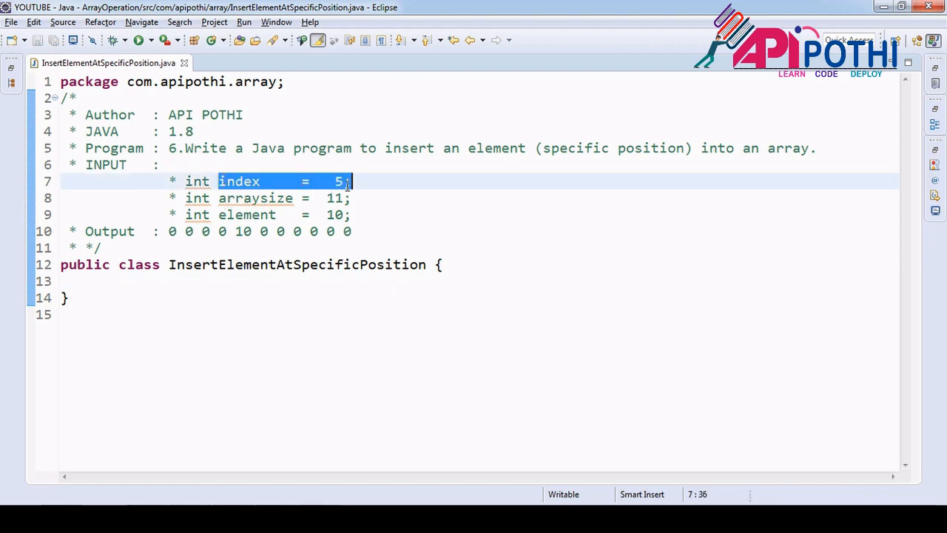
click(354, 182)
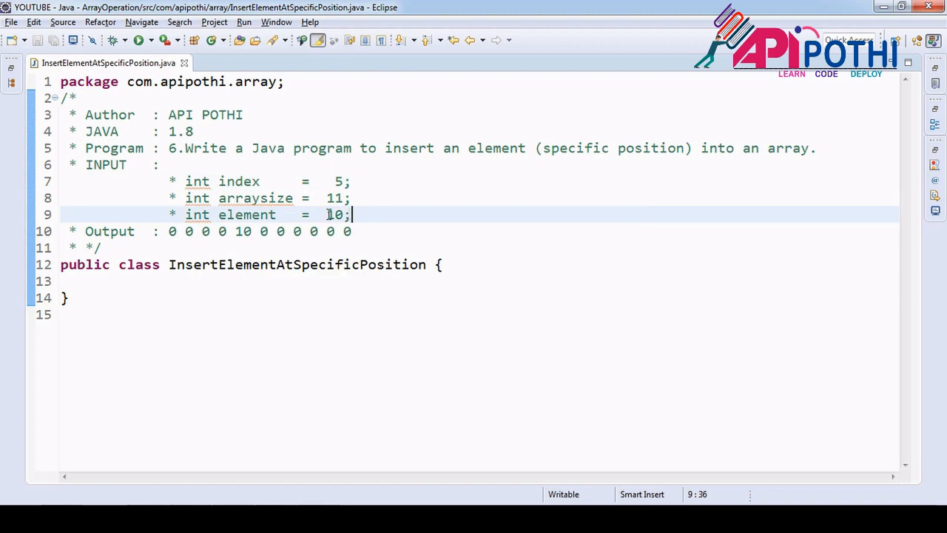
double_click(335, 215)
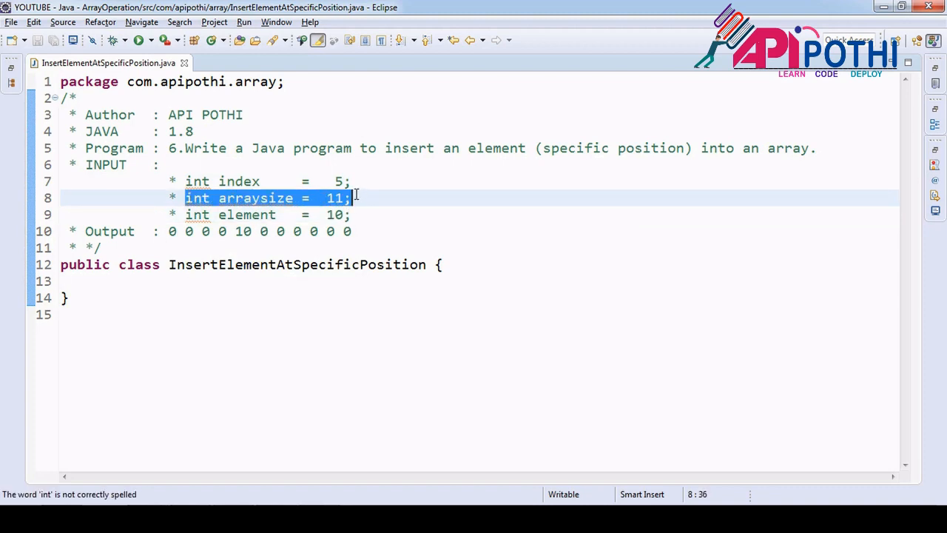
double_click(339, 181)
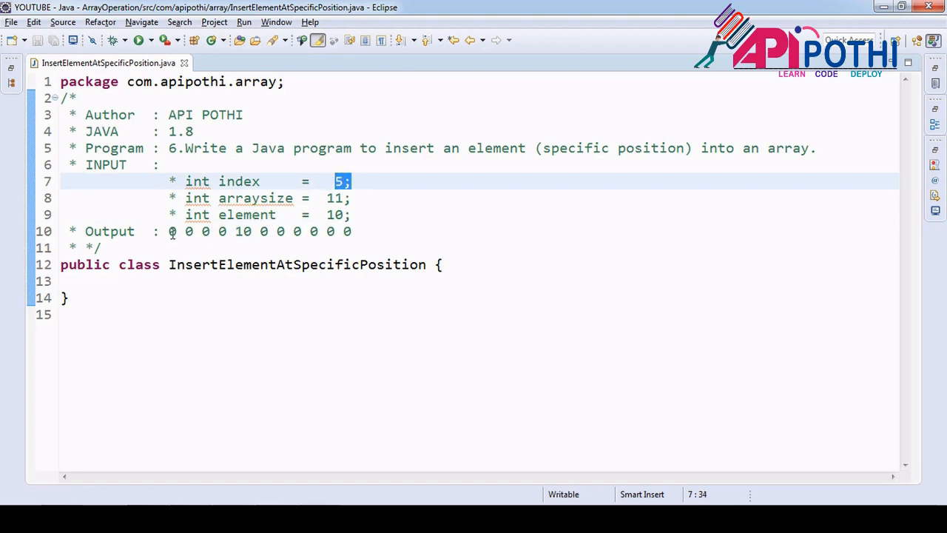
- Point out the expected output's zeros and the 10, then place the cursor in the class body
click(205, 231)
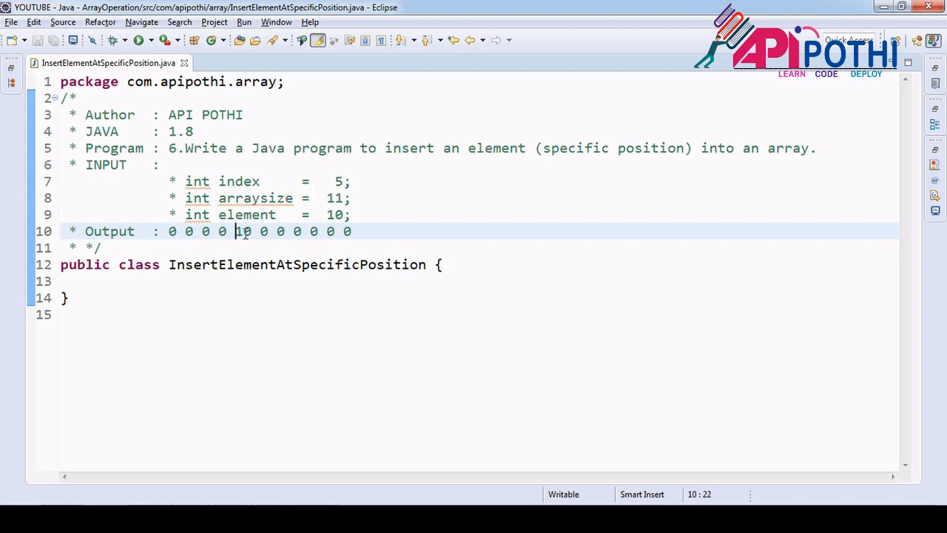
drag(250, 231, 168, 231)
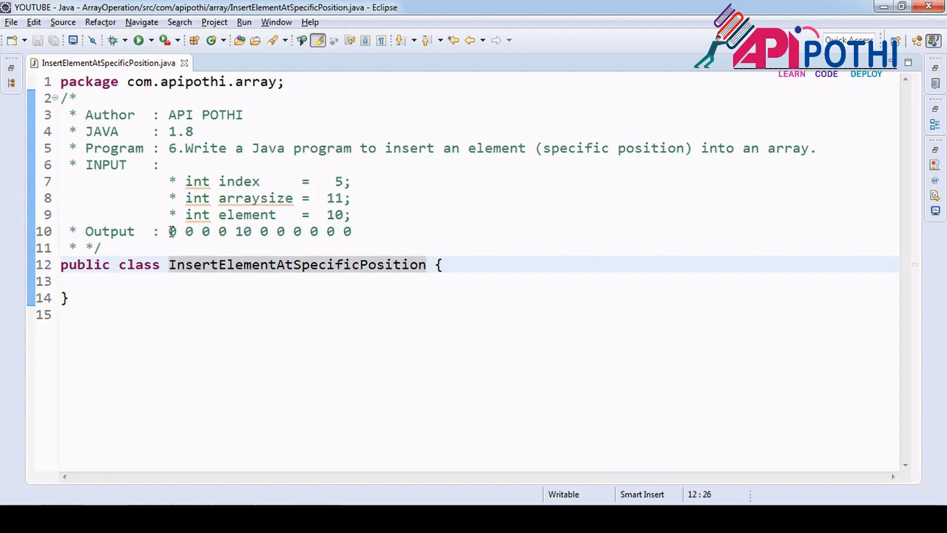
drag(168, 230, 213, 230)
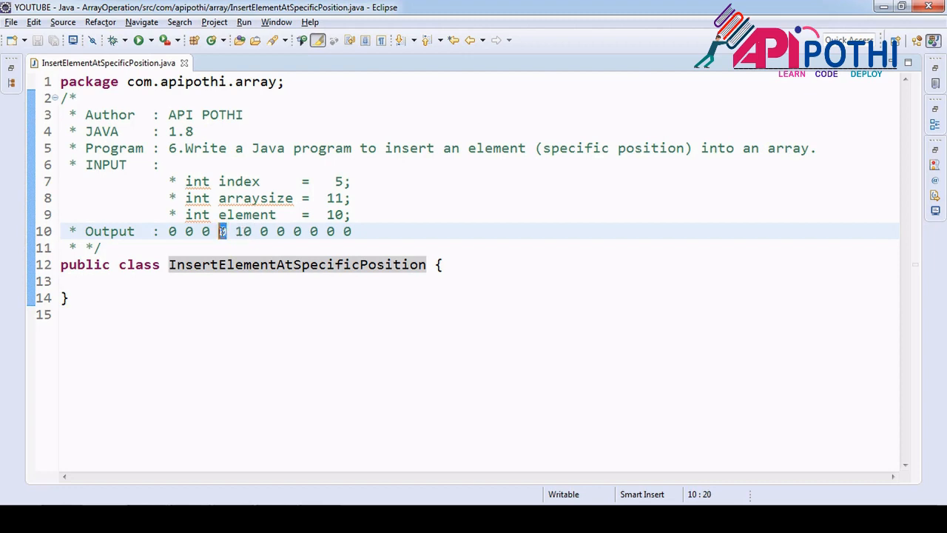
double_click(242, 231)
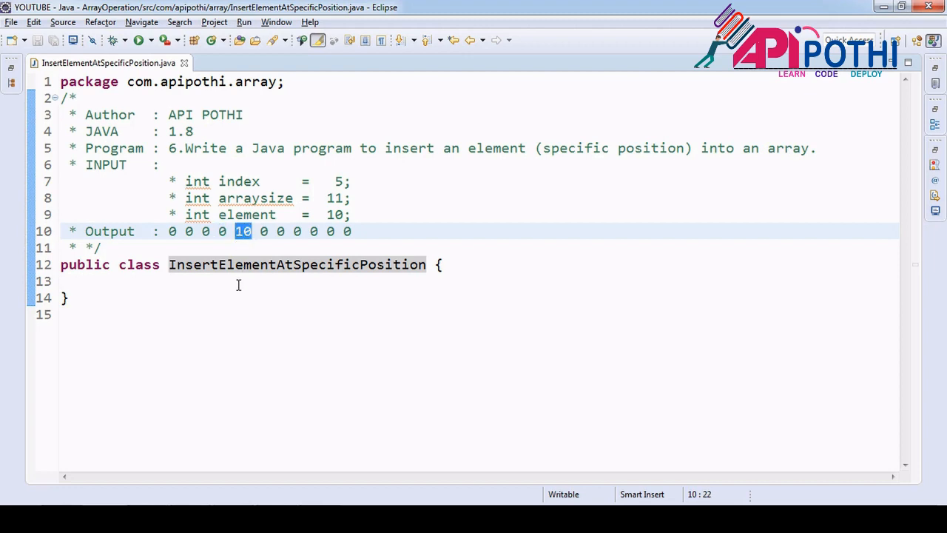
click(238, 281)
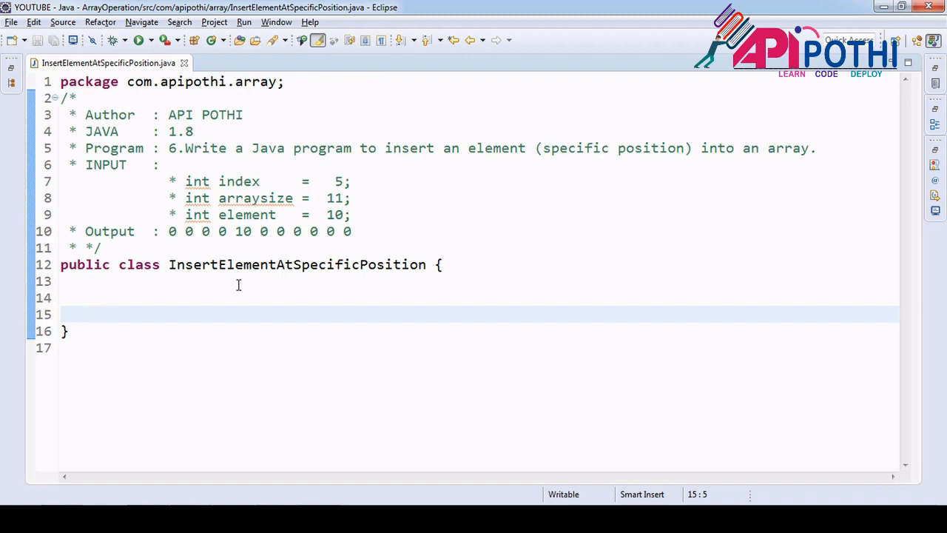
- Add main declaring int index = 5, arraysize = 11 and element = 10
text(main(String[] args) {)
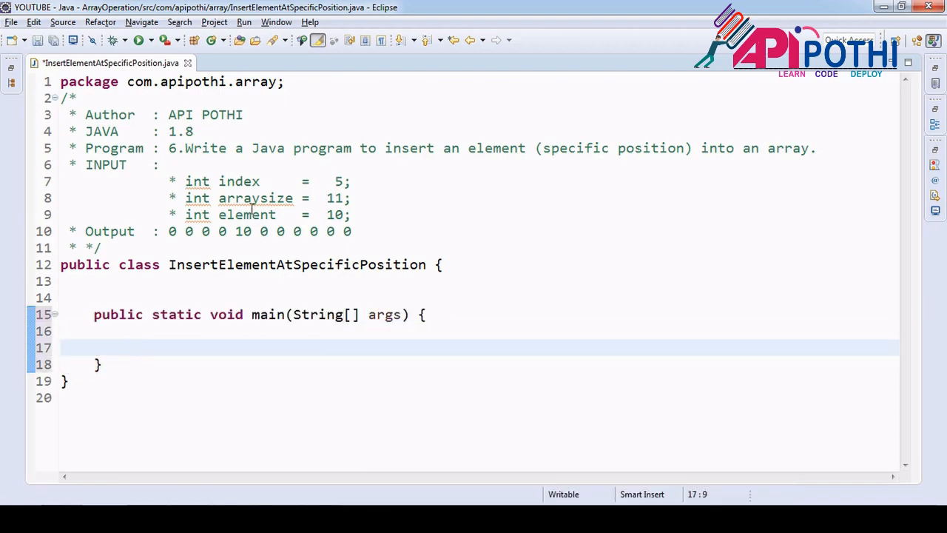
text(int)
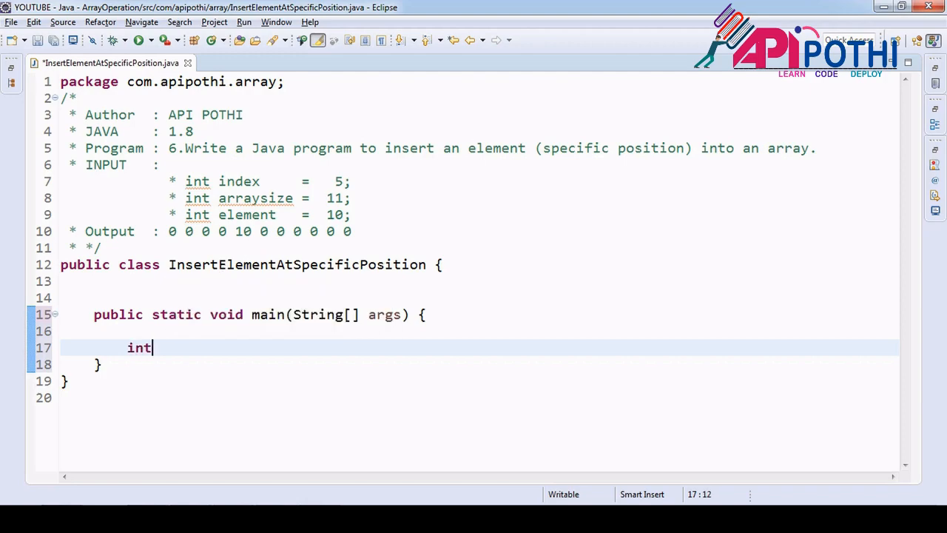
text(index)
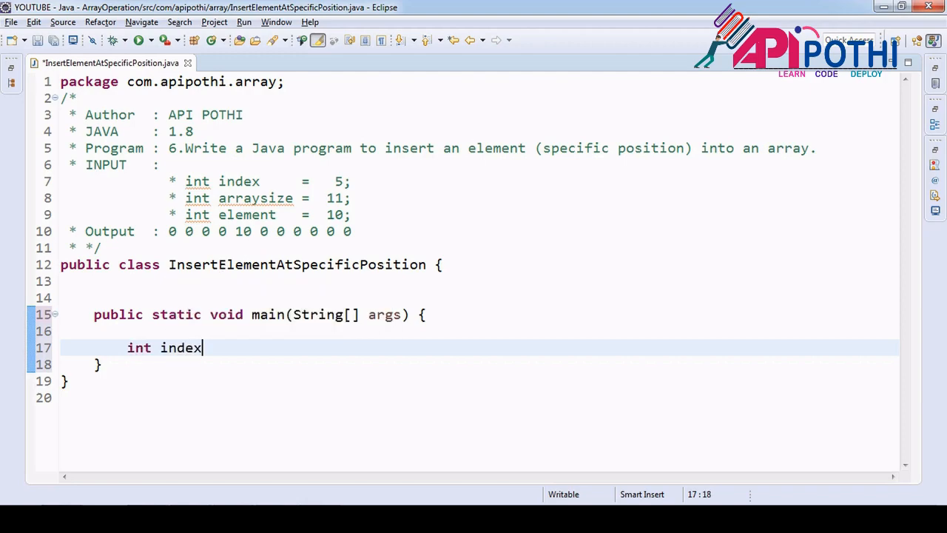
text(=0;)
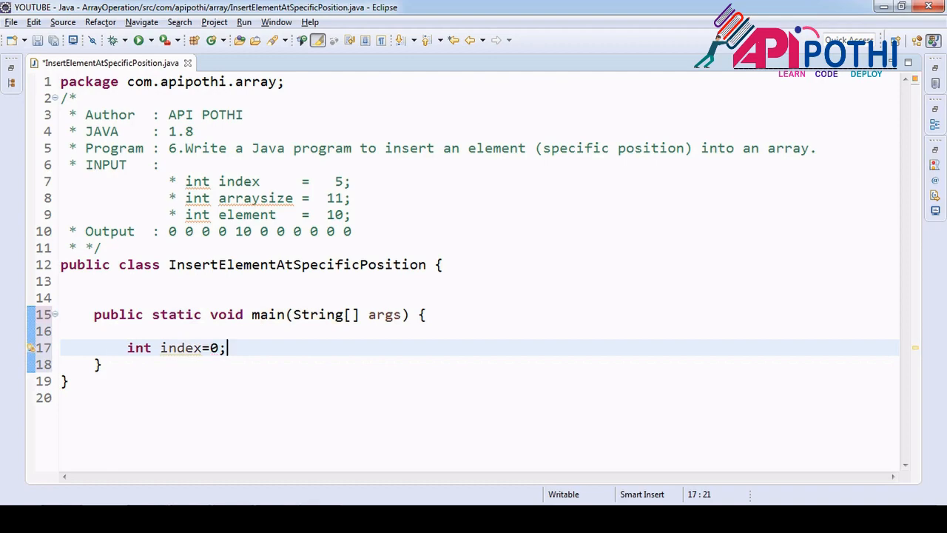
text(5)
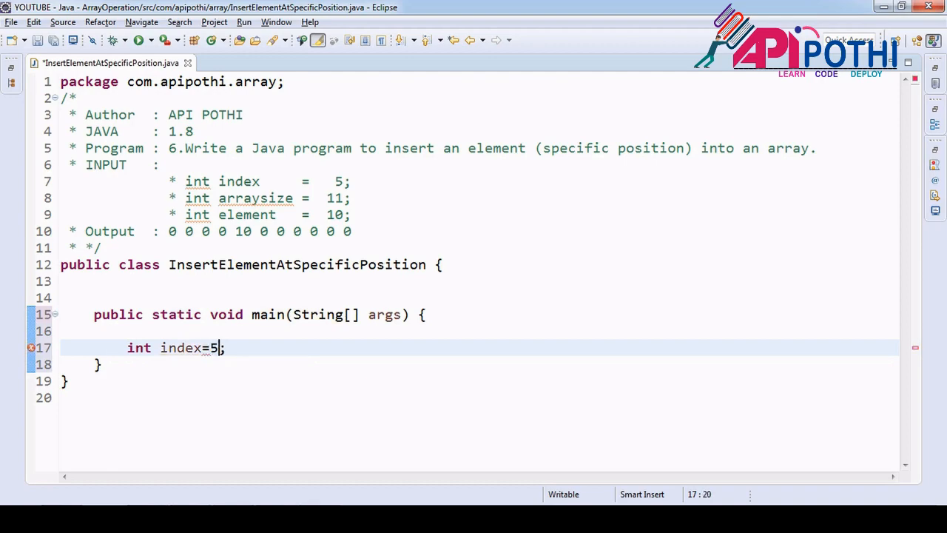
key(Return)
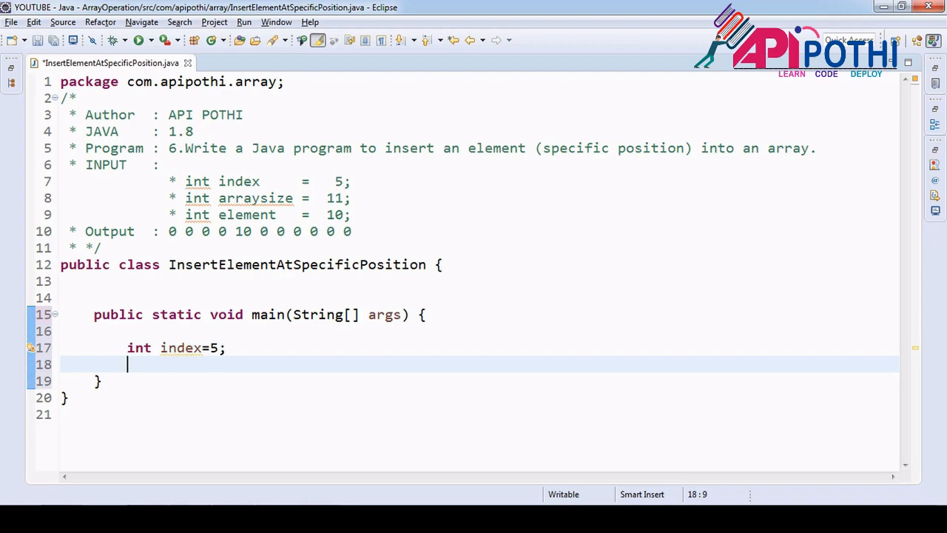
text(int)
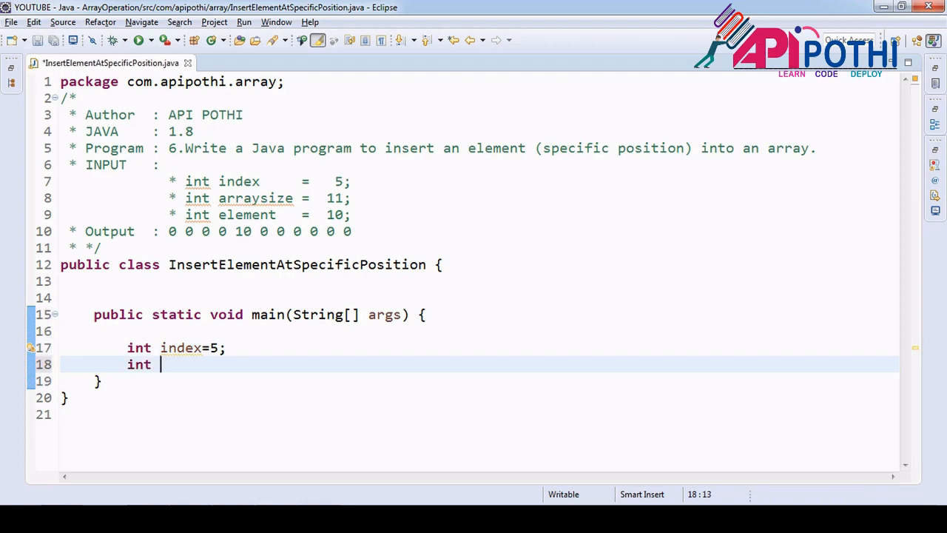
text(arraysize =  11;)
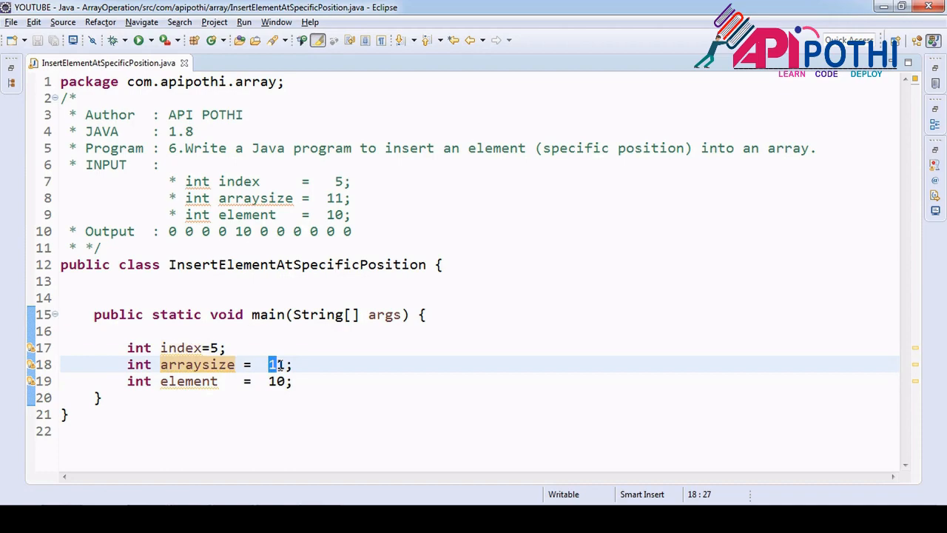
click(294, 380)
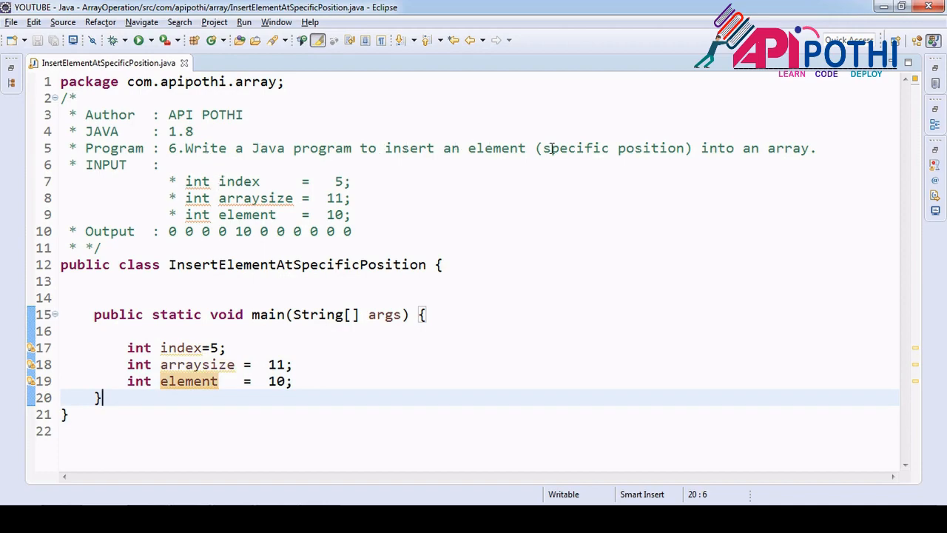
- Write an empty public static void insertElement() { } method below main
text(p)
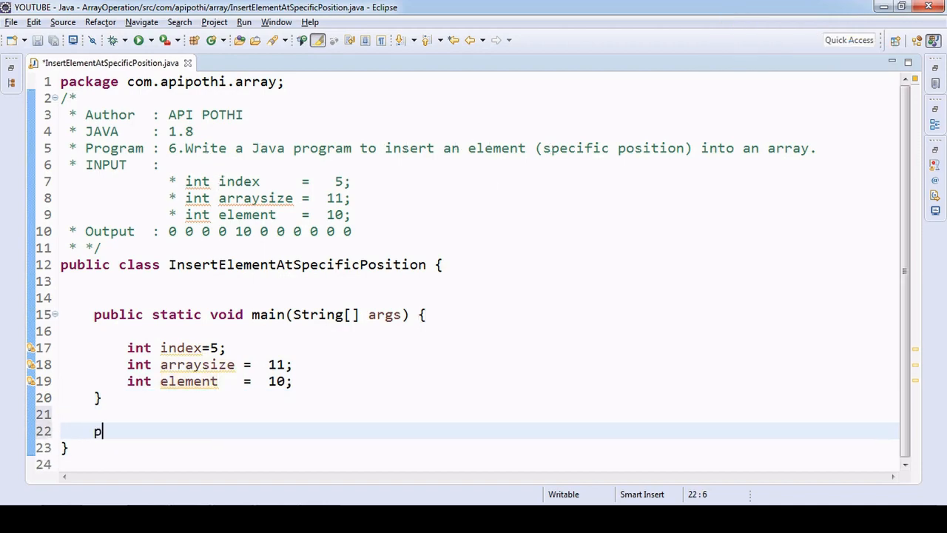
key(Backspace)
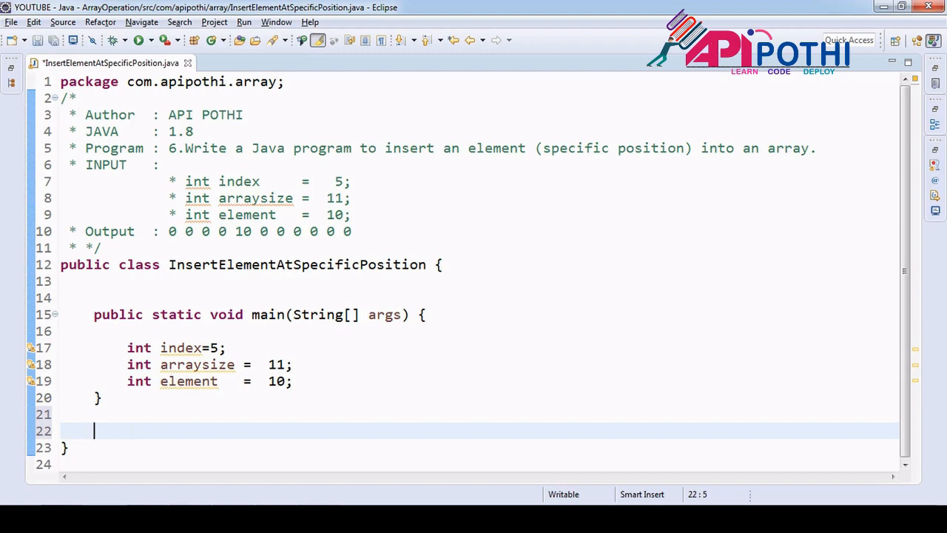
text(public stat)
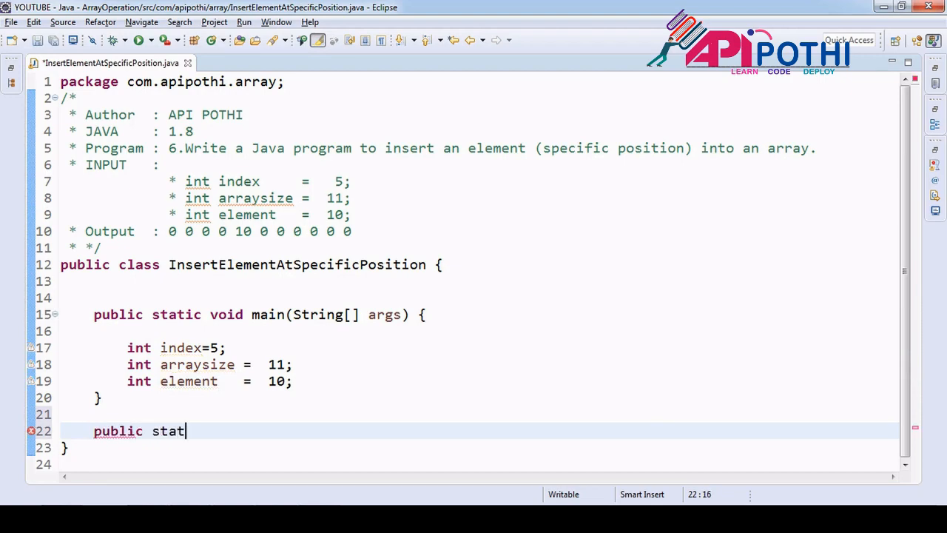
text(ic void)
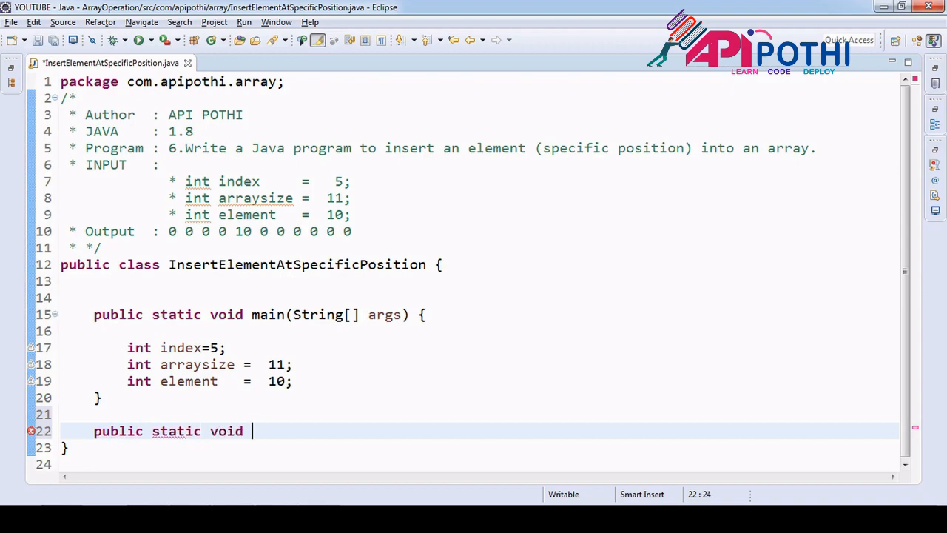
text(inse)
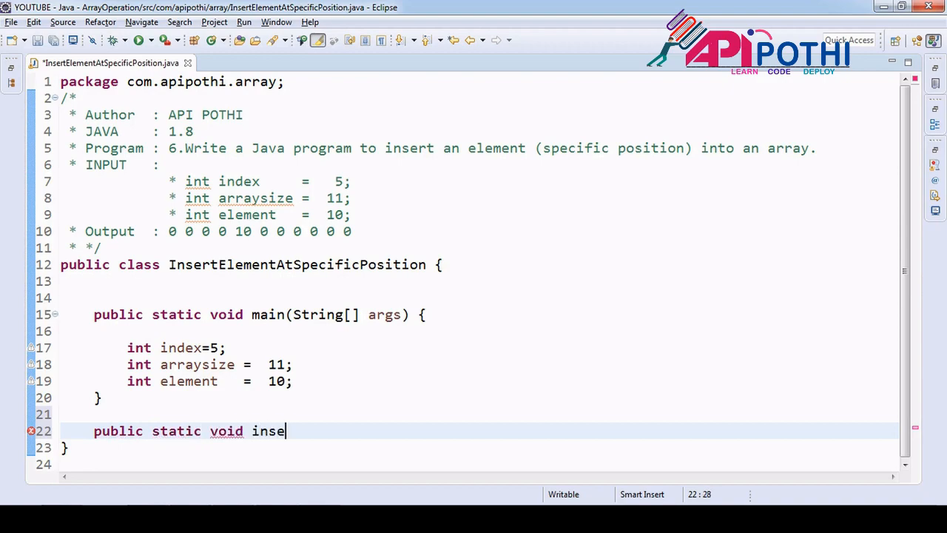
text(rtEleme)
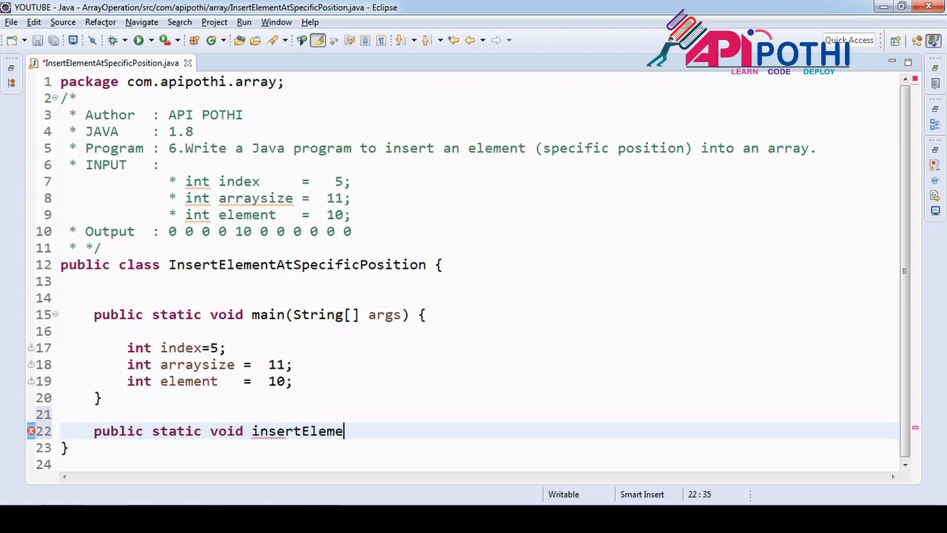
text(nt())
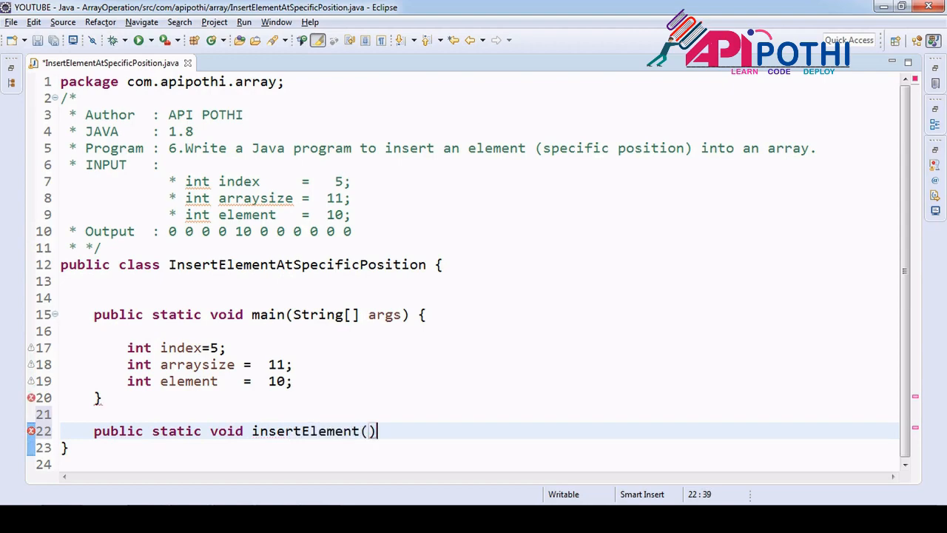
text({)
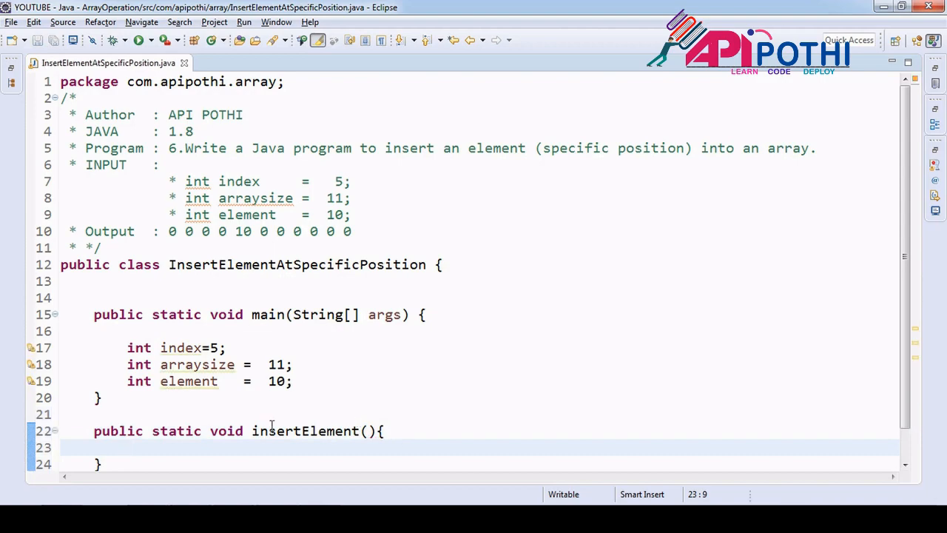
double_click(296, 264)
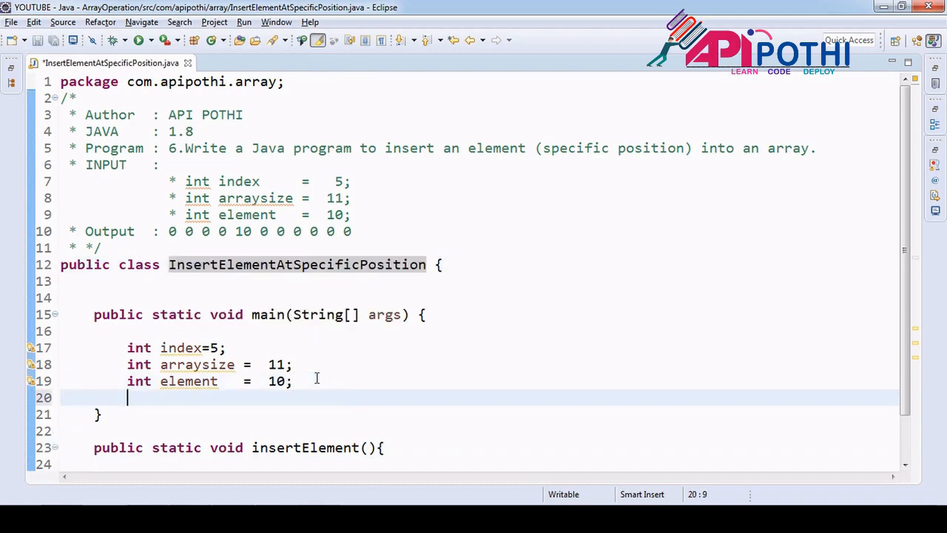
- Call InsertElementAtSpecificPosition.insertElement(index, arraysize, element) from main
text(InsertElementAtSpecificPosition.get)
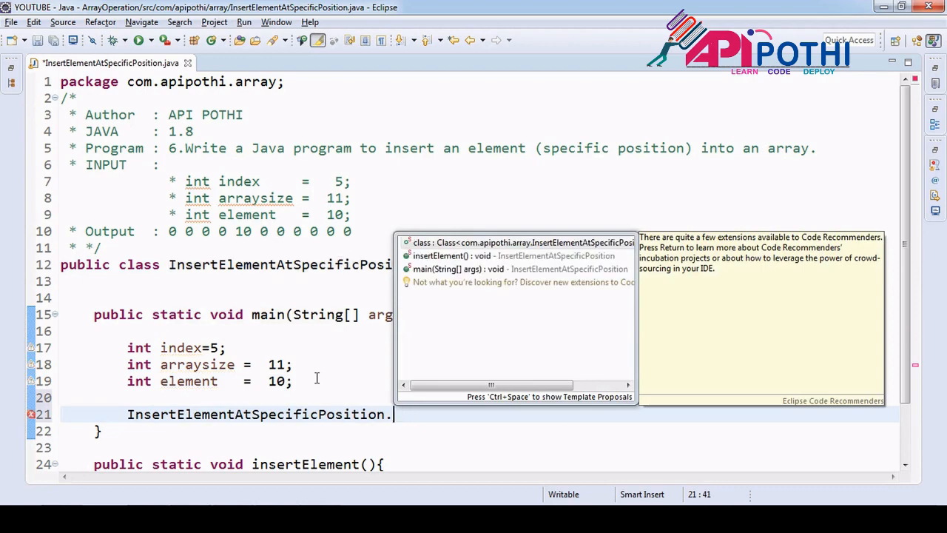
text(insertElement();)
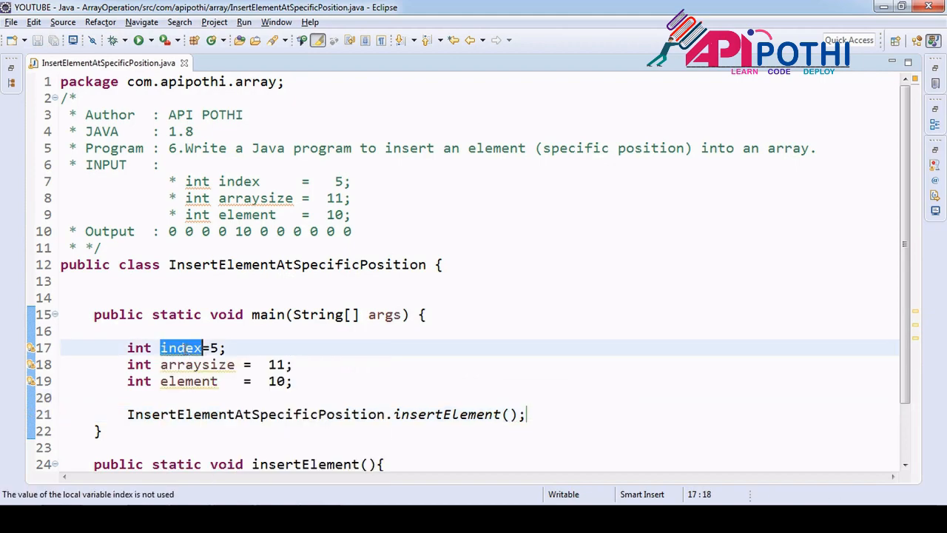
click(510, 413)
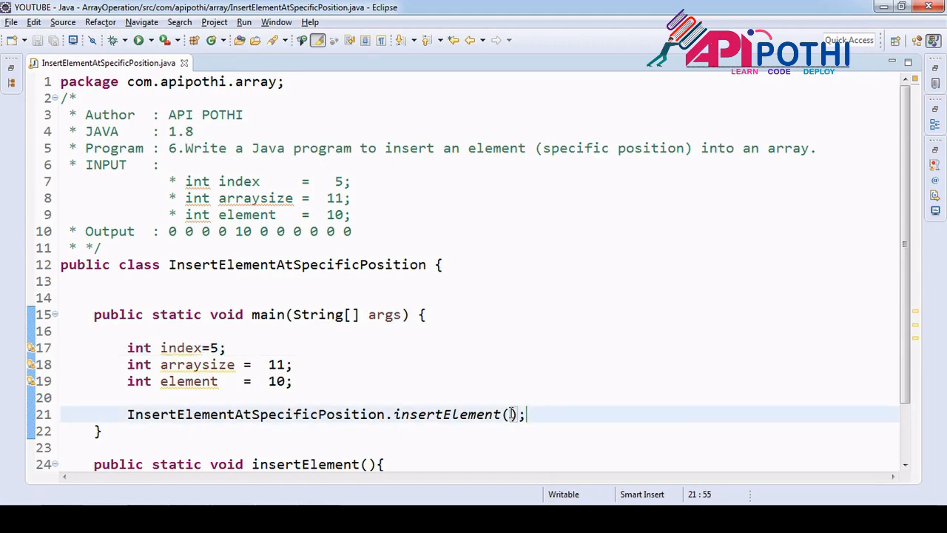
text(index,)
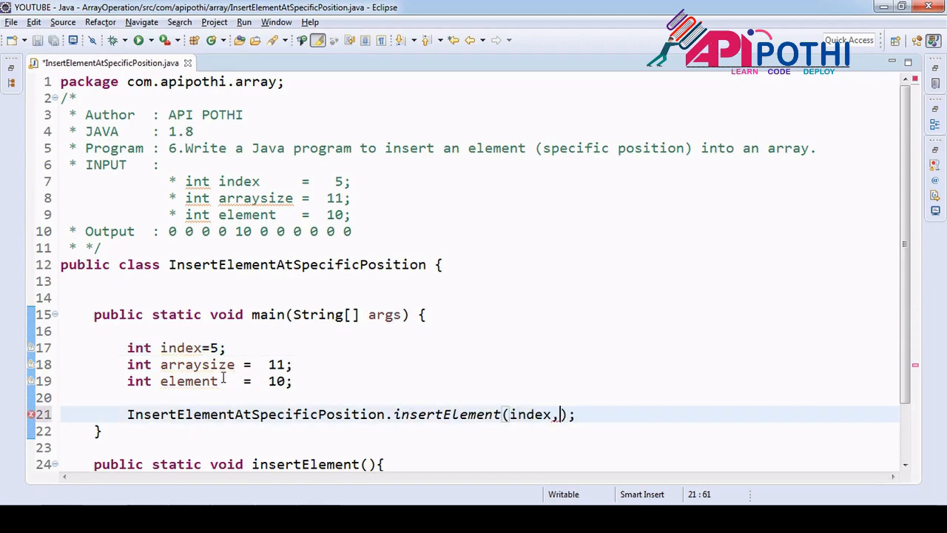
double_click(197, 364)
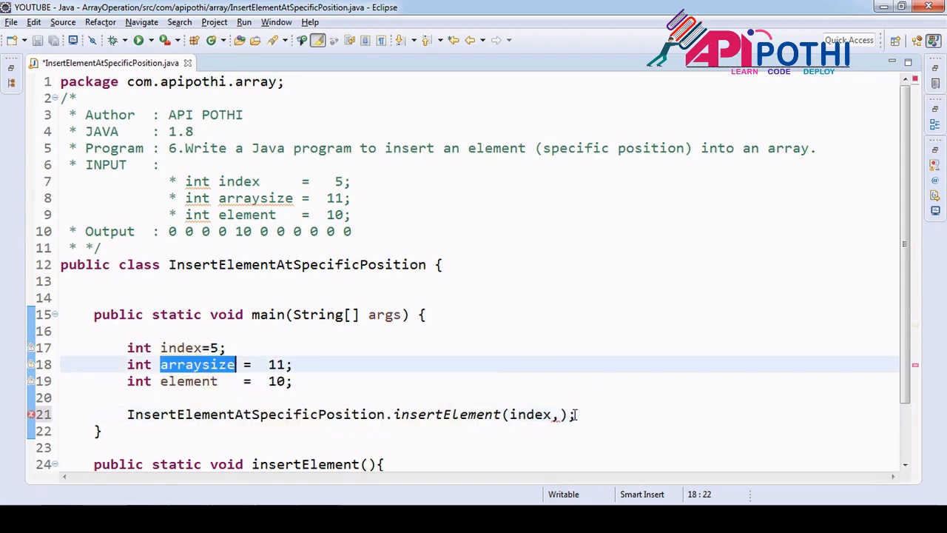
text(arraysize,)
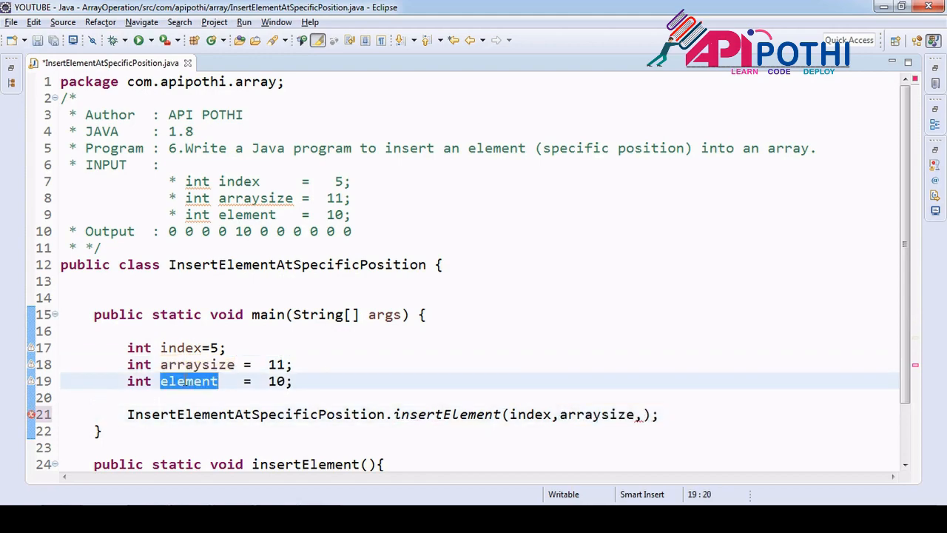
click(642, 414)
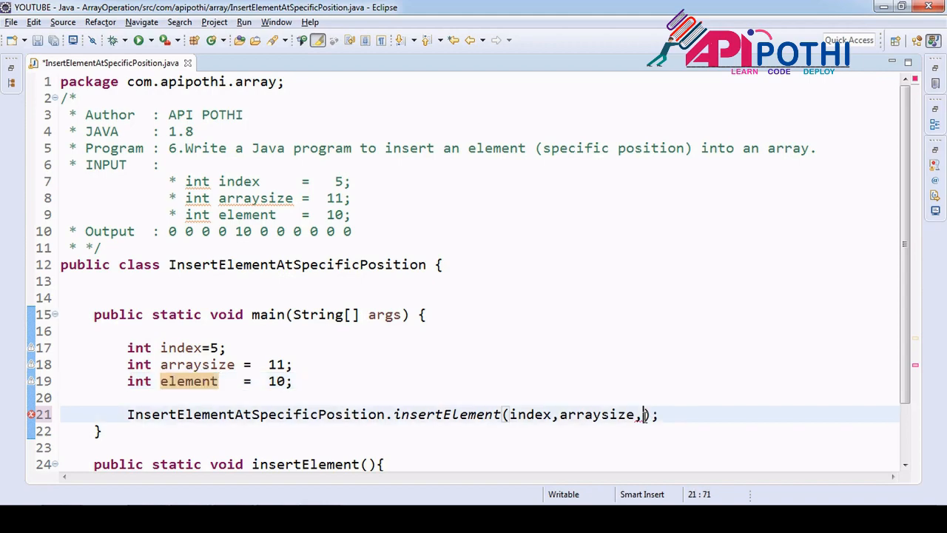
text(element)
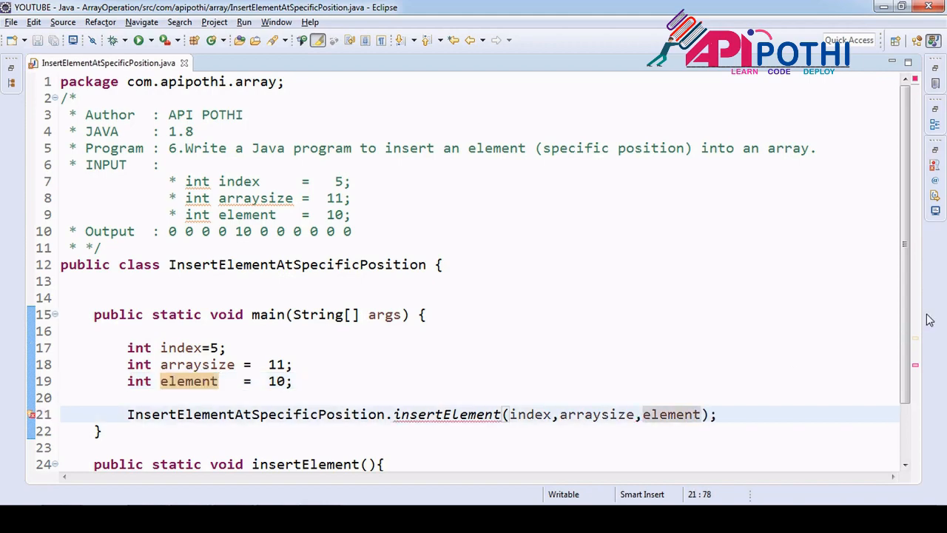
scroll(down, 3)
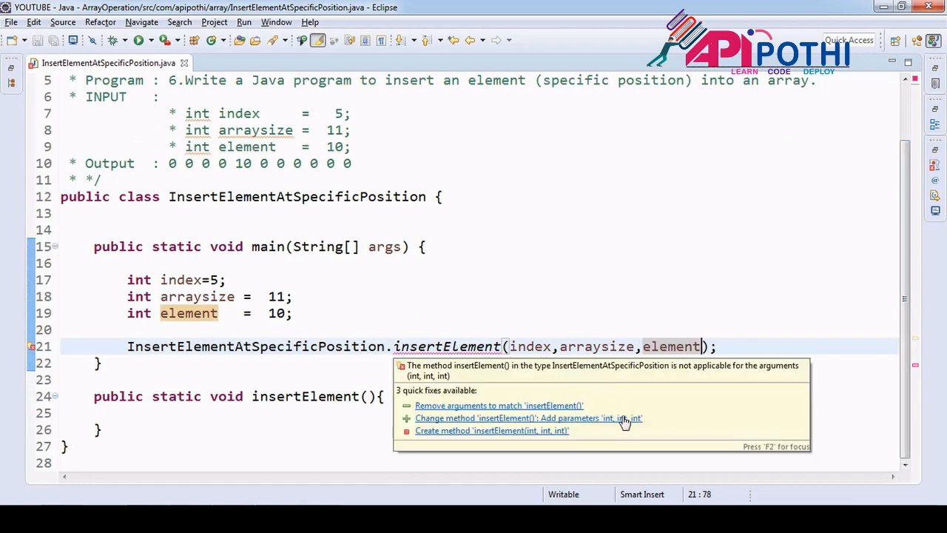
- Add parameters int index, int arraysize, int element and copy them into the method body
click(528, 418)
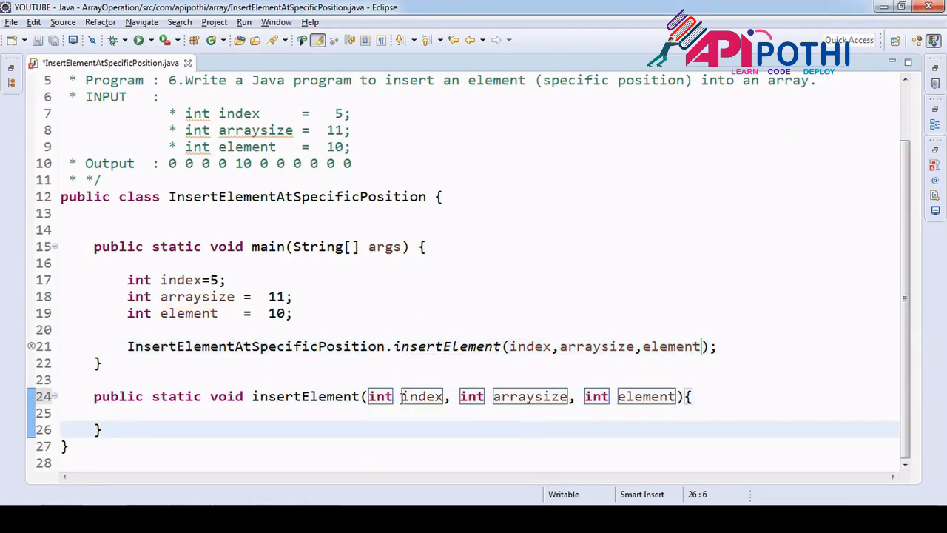
drag(369, 395, 676, 396)
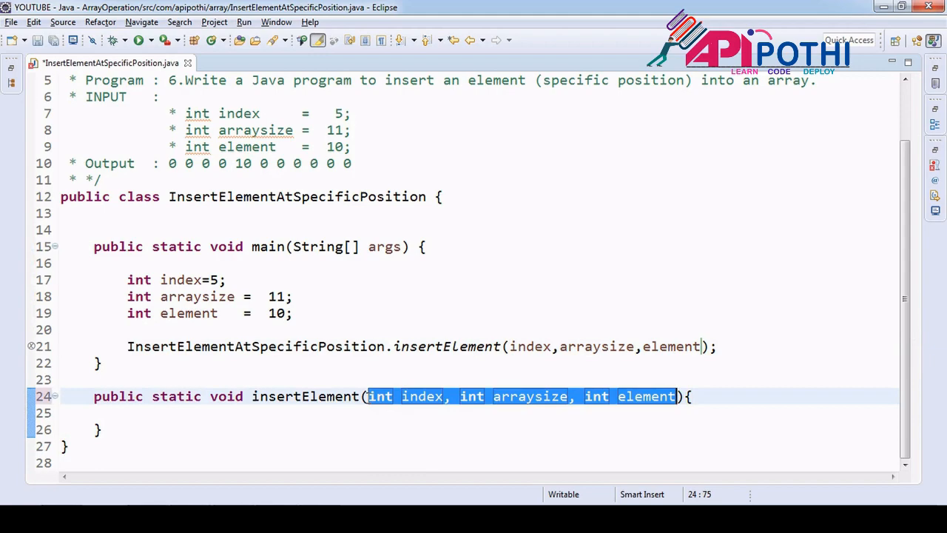
text(int index, int arraysize, int element)
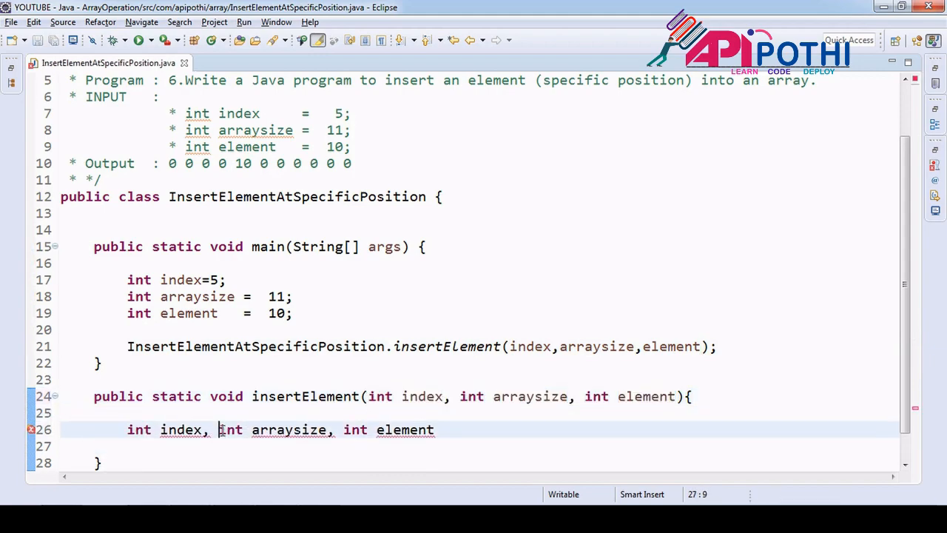
key(Enter)
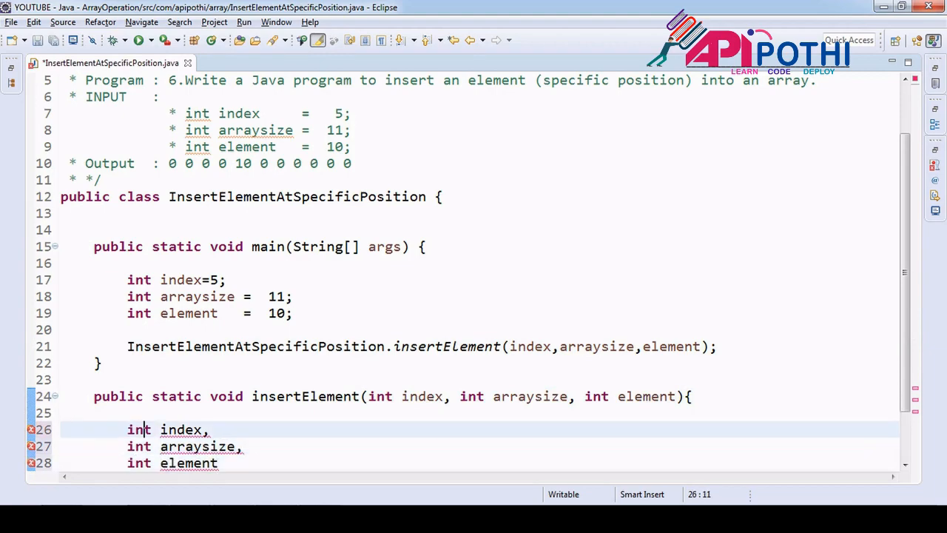
- Rename the copied locals to array_index, array_size and array_element, assigned from the parameters
double_click(181, 429)
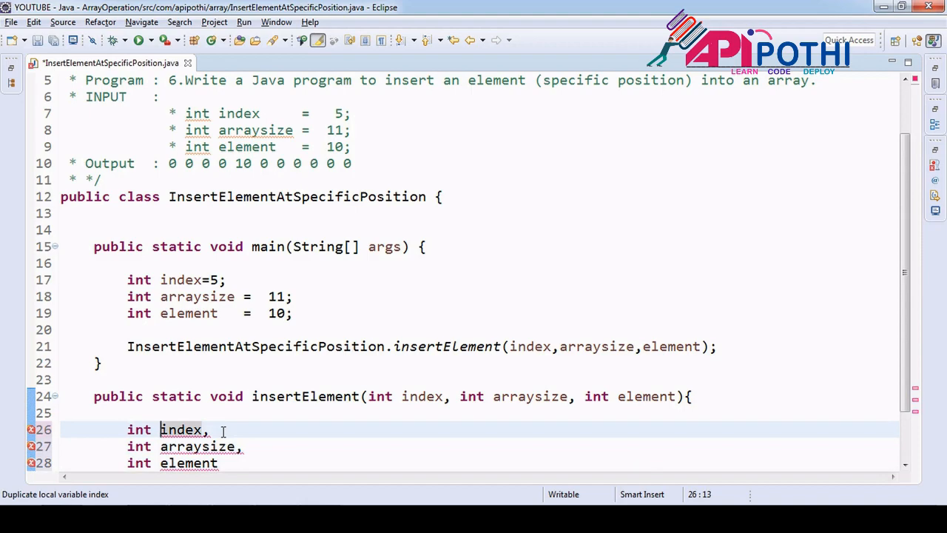
text(array_index=)
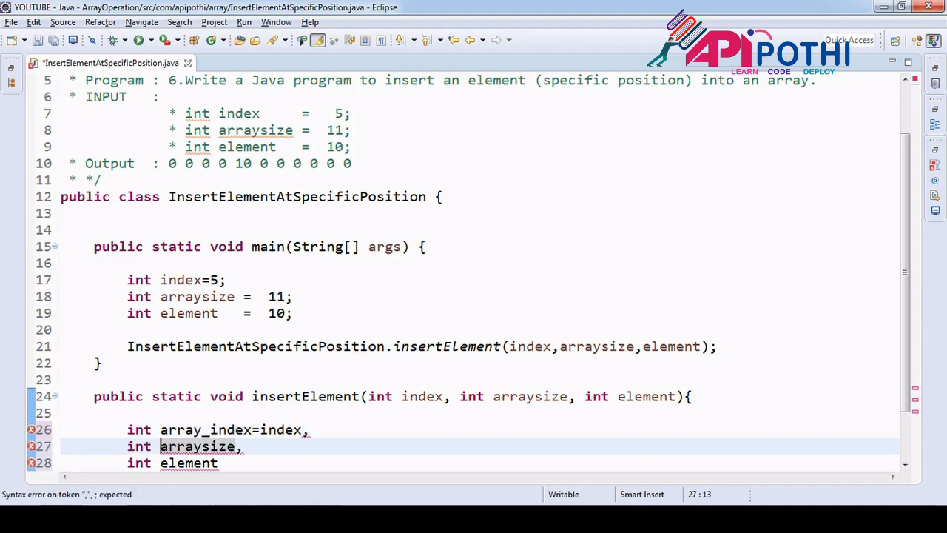
text(array_size=)
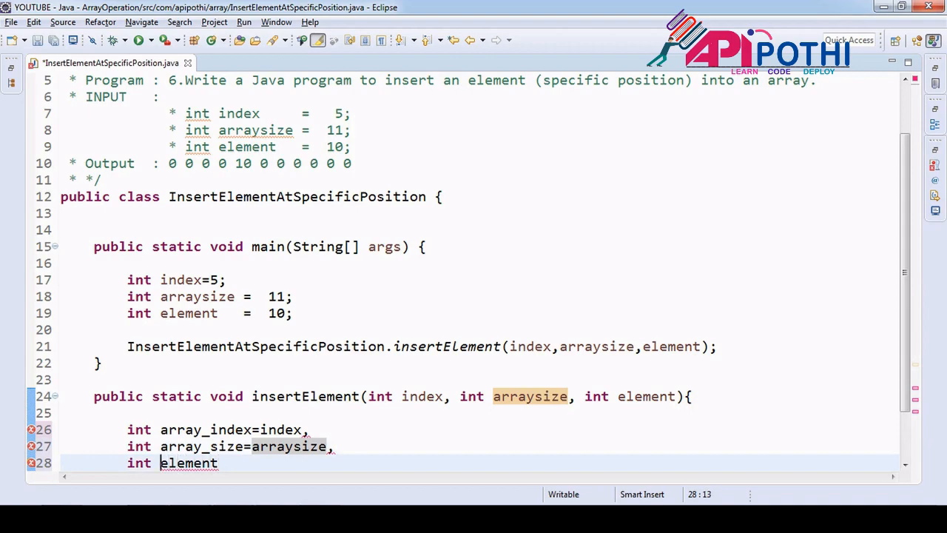
text(array)
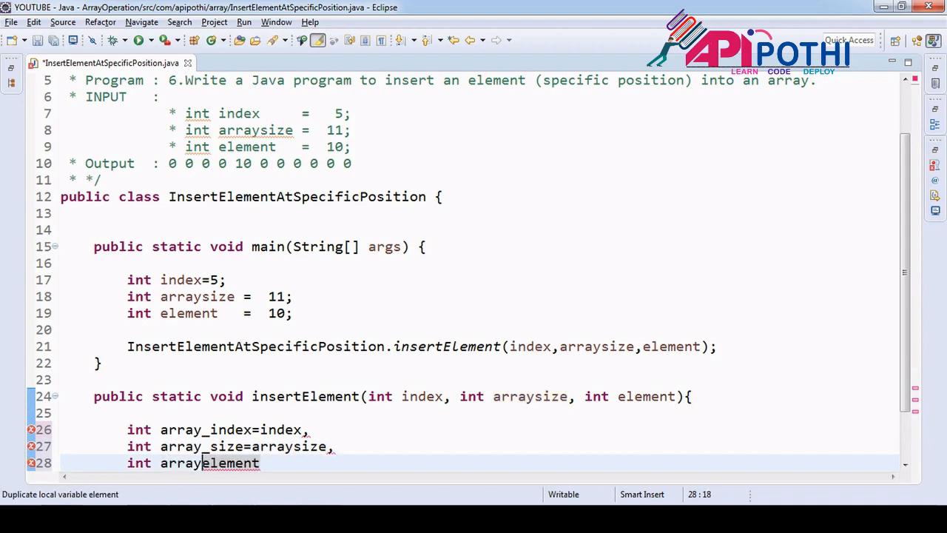
text(_e)
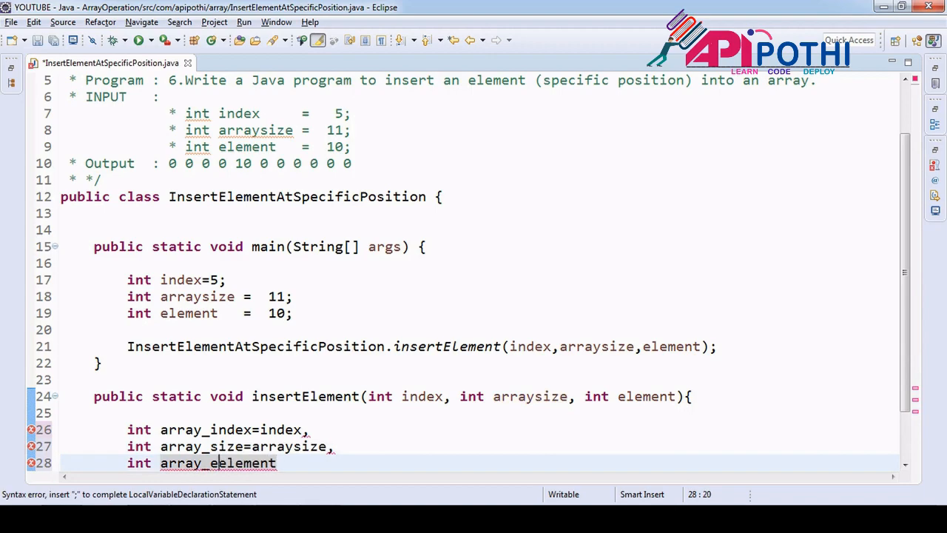
text(=element;)
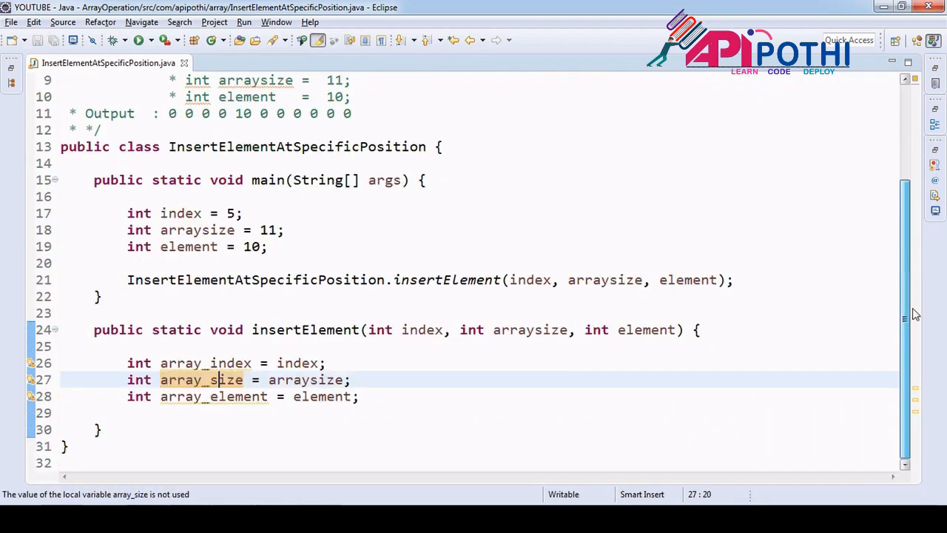
- Declare int[] userArray = new int[array_size]; after the local variables
click(362, 396)
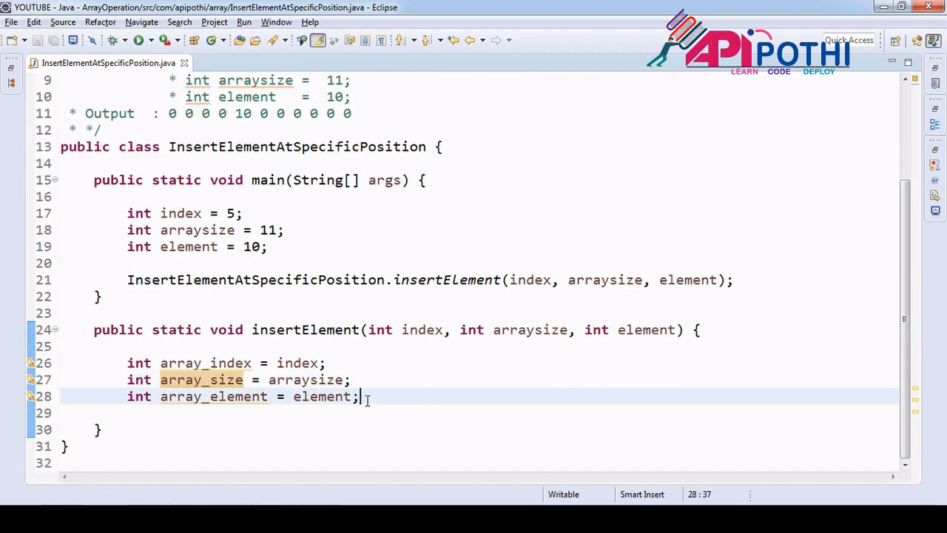
key(Return)
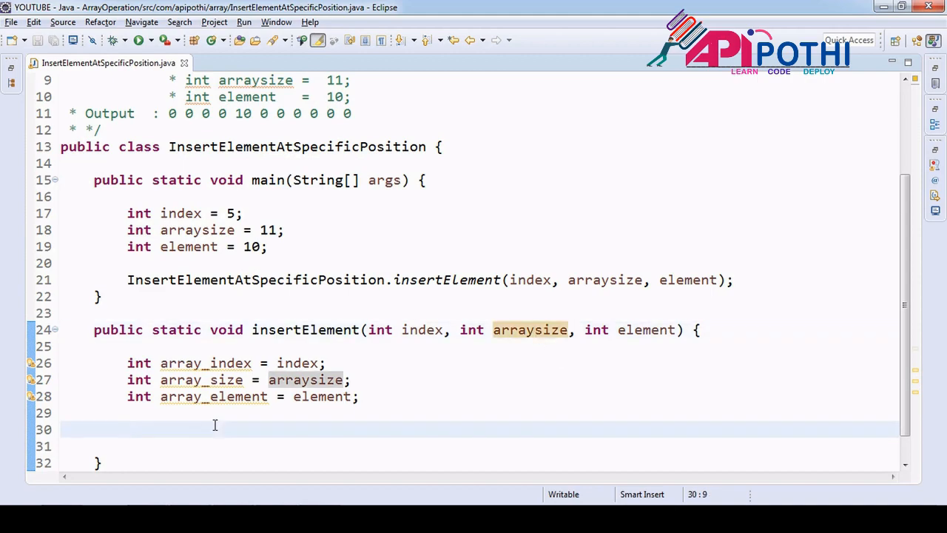
text(int)
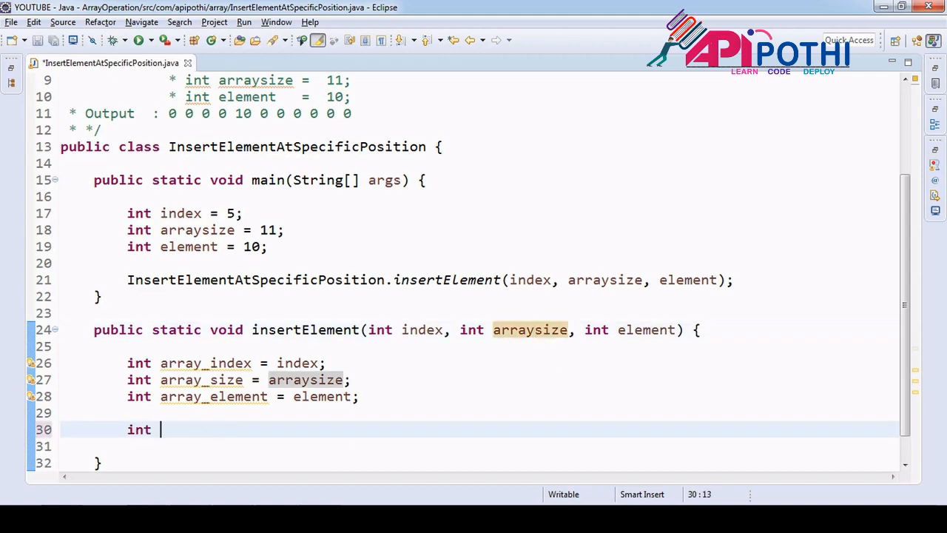
text([])
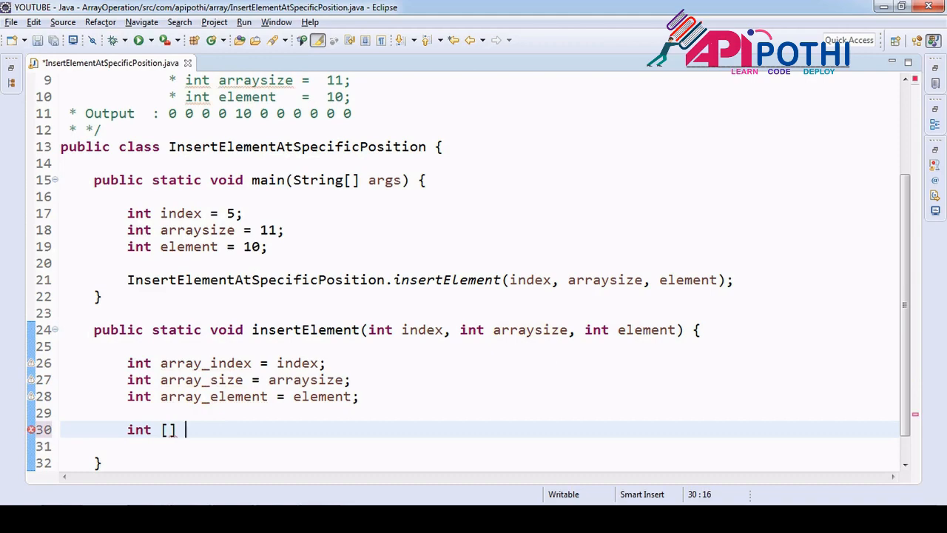
text(user)
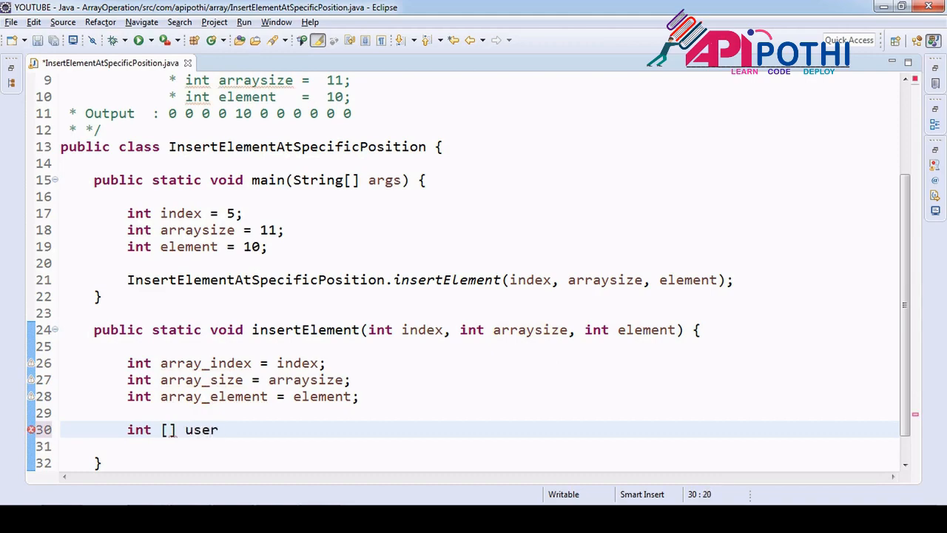
text(Array)
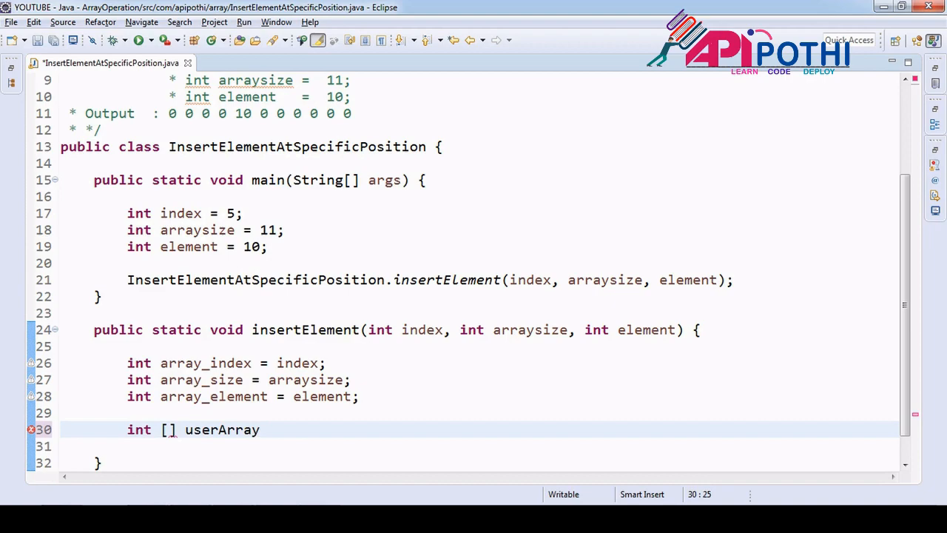
text(=i)
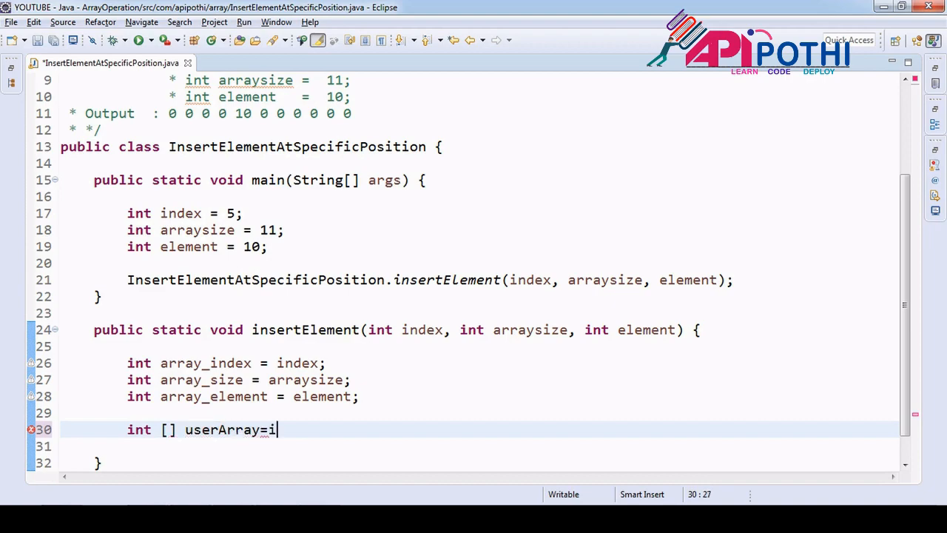
text(new int[array_size];)
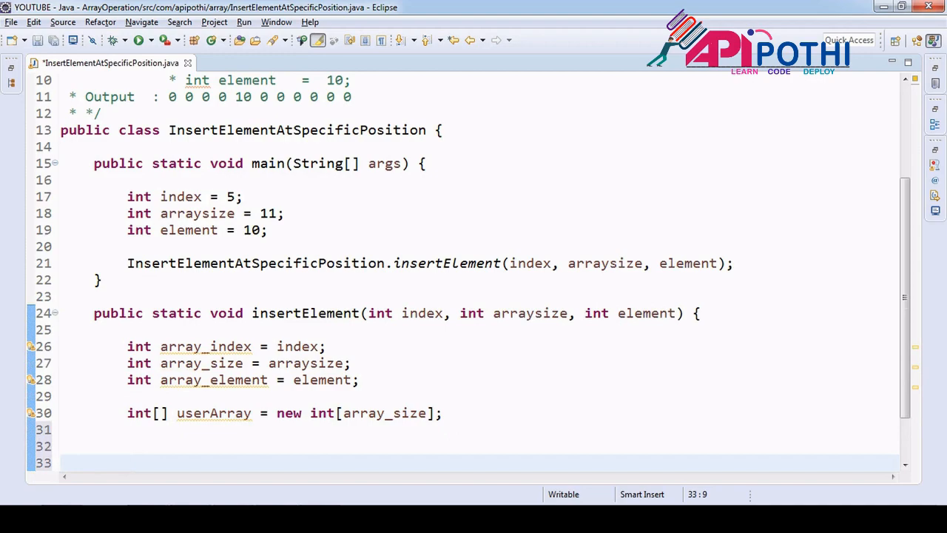
- Add a for loop over i from 0 to userArray.length, checking element value 10 in the header
text(for)
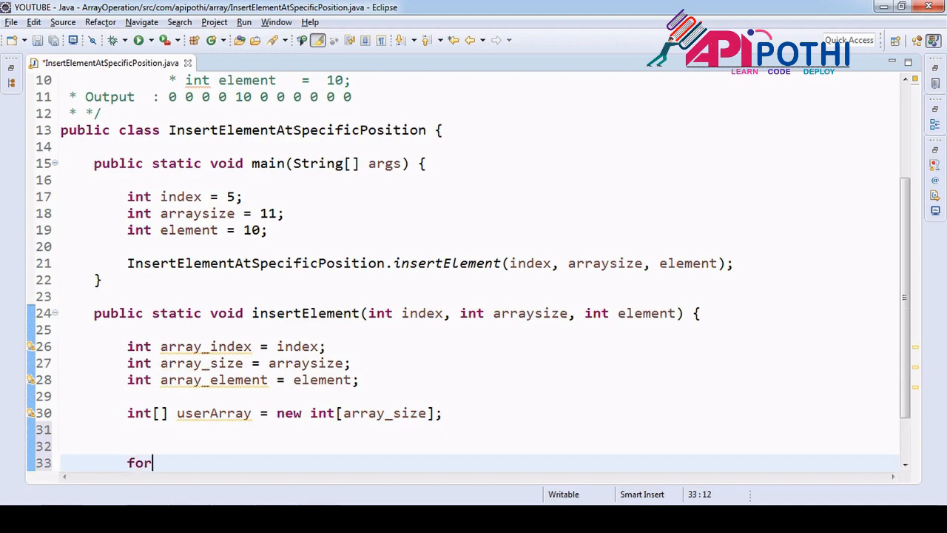
text((int i = 0; i < userArray.length; i++) {)
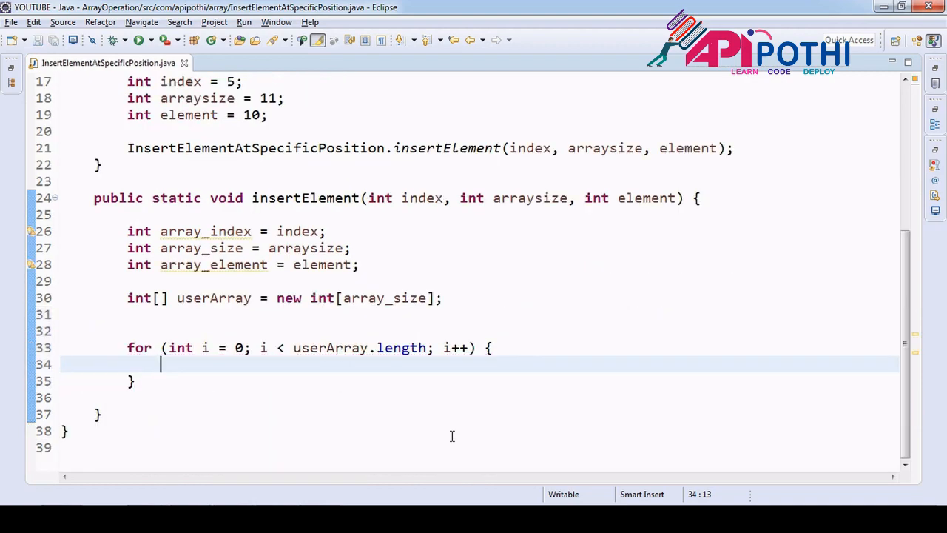
scroll(up, 3)
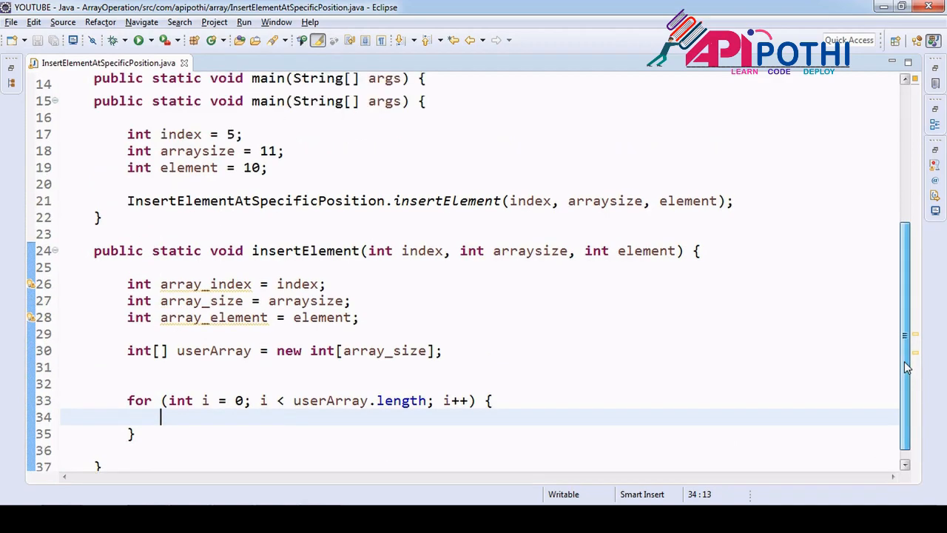
scroll(up, 3)
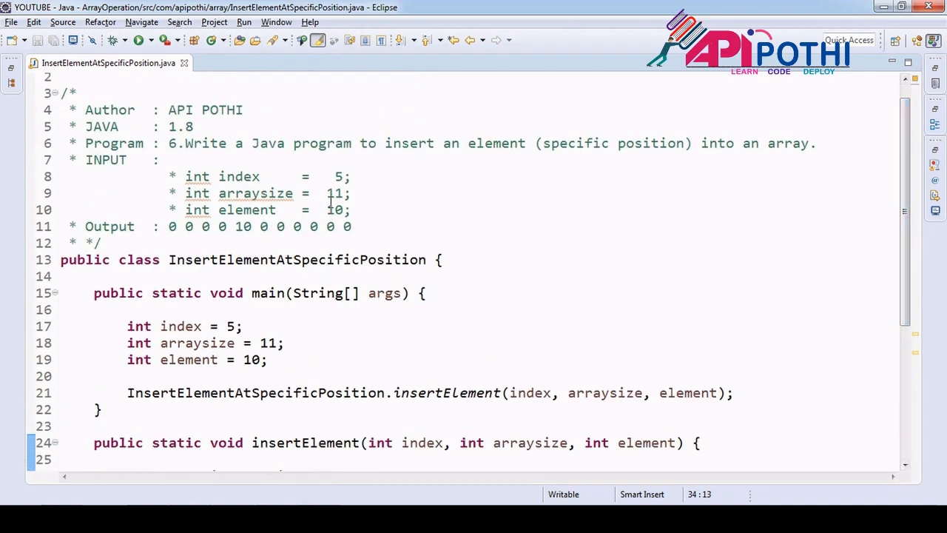
double_click(333, 210)
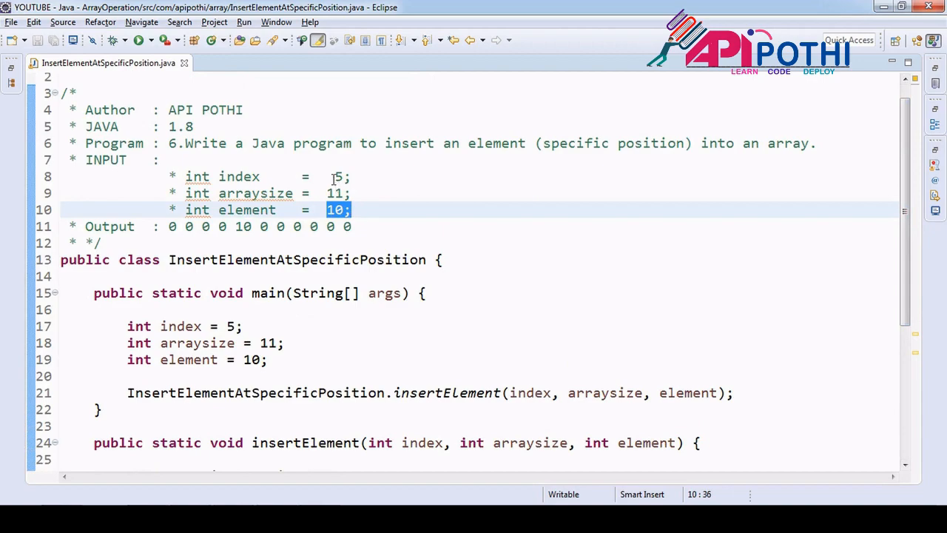
scroll(down, 3)
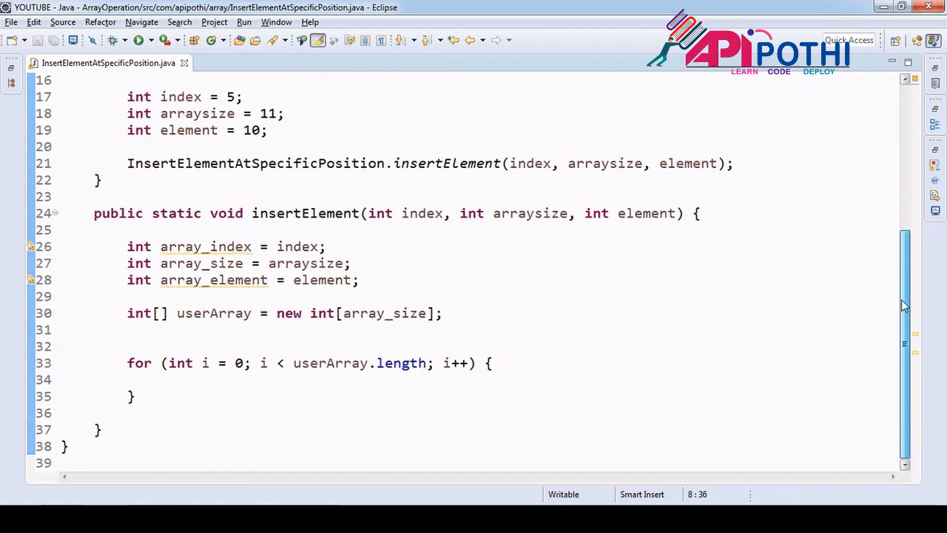
click(205, 362)
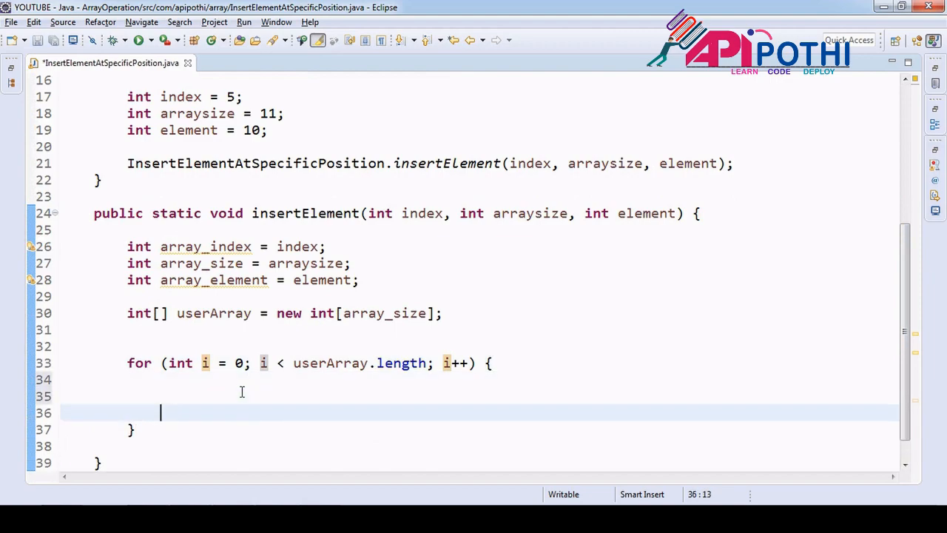
- Inside the loop, add an if (i == array_index) block printing "index" + i
text(if()
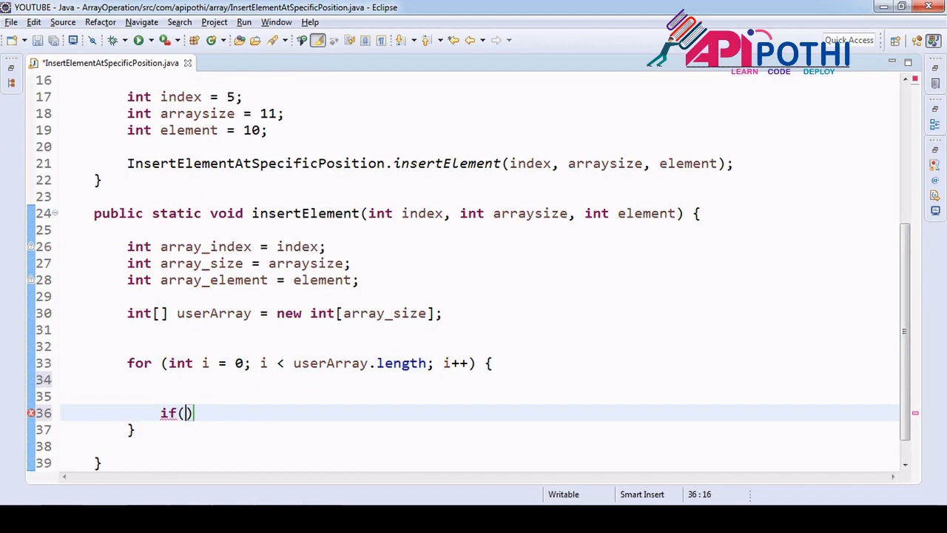
text(i==)
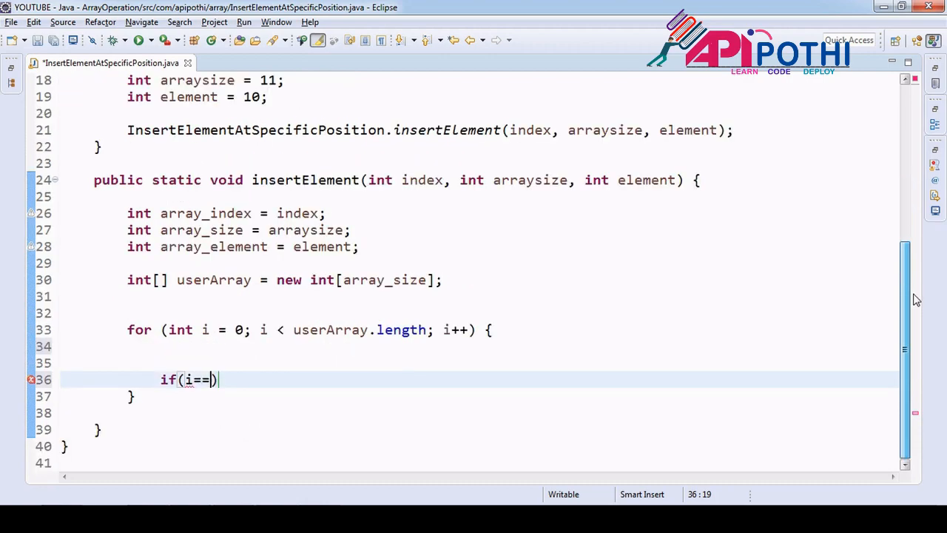
double_click(421, 180)
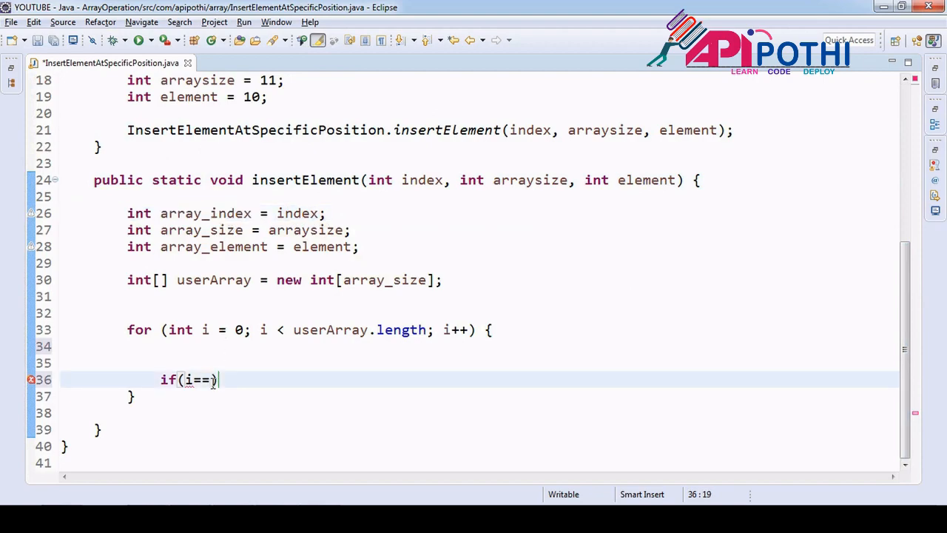
text(array_index){)
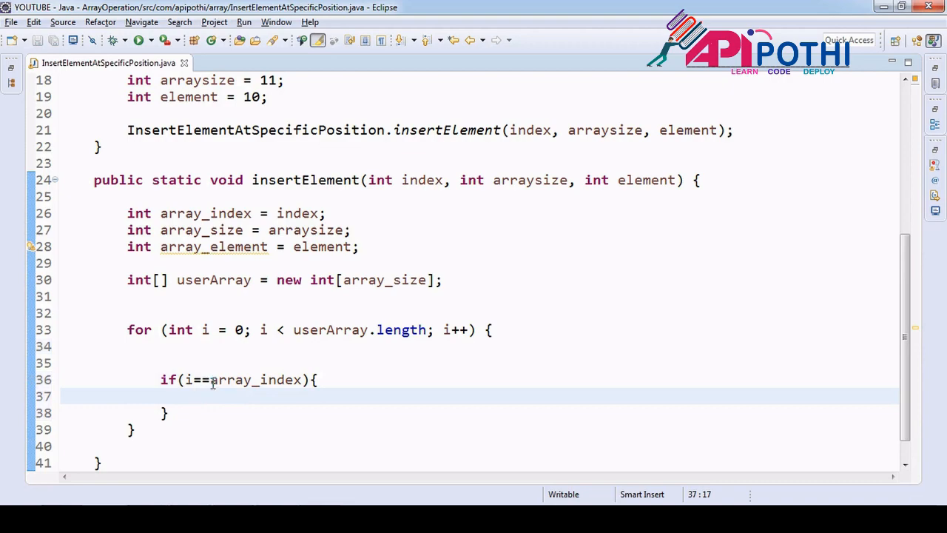
text(System.out.println();)
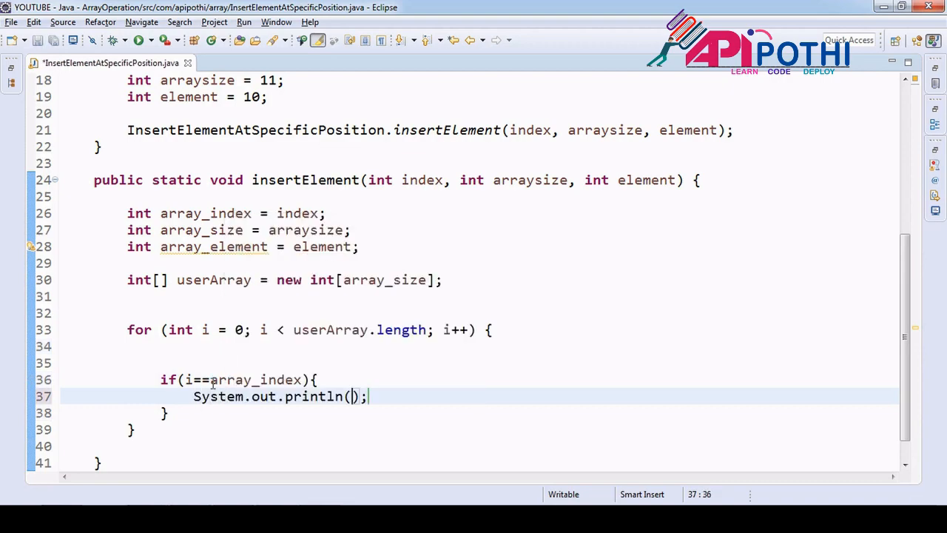
text(")
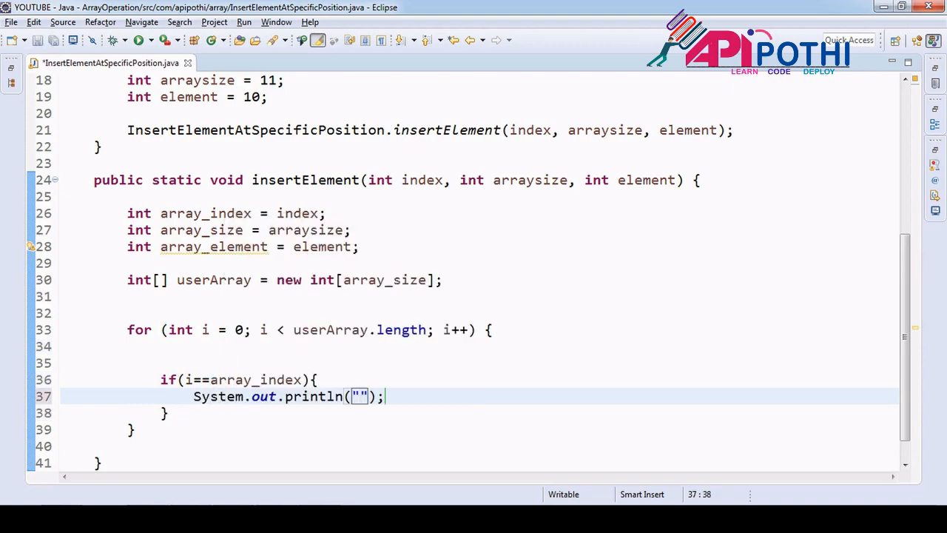
text(+i)
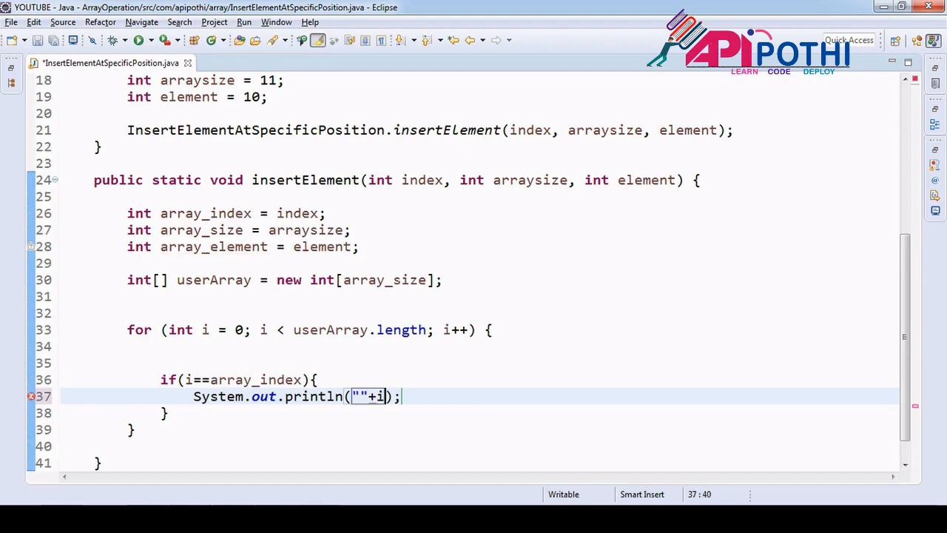
text(index)
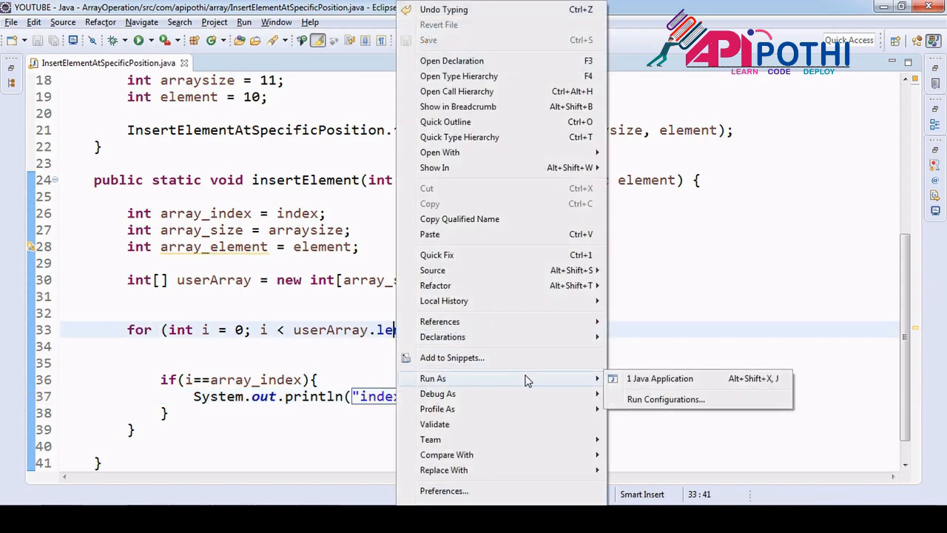
click(659, 378)
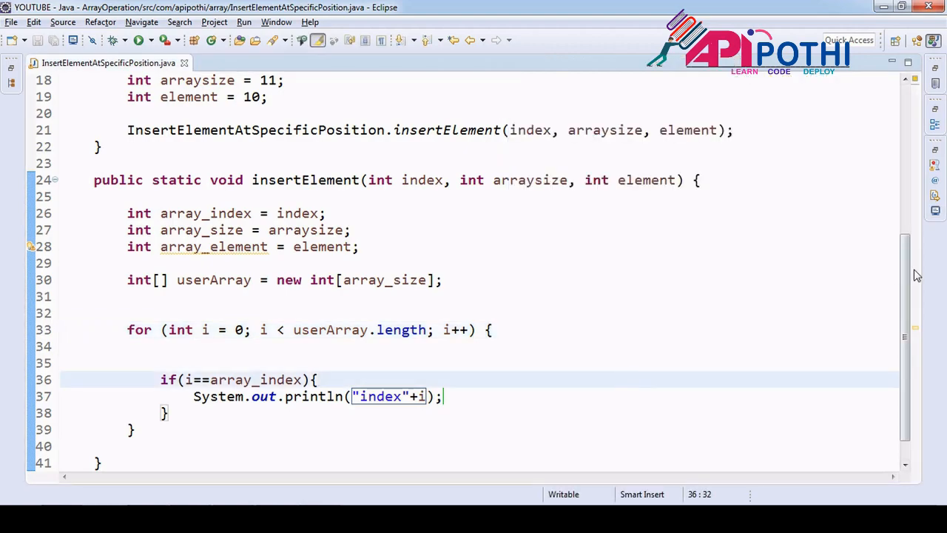
scroll(down, 3)
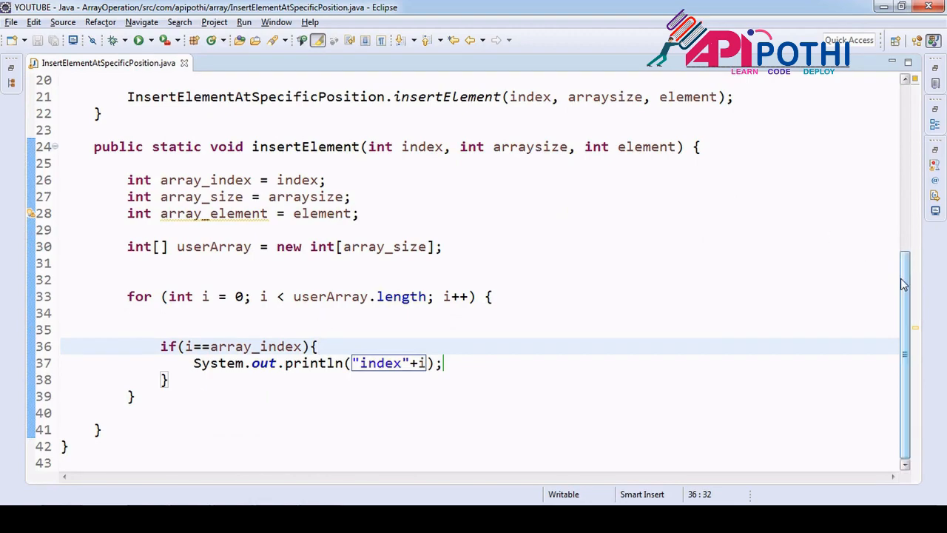
scroll(up, 3)
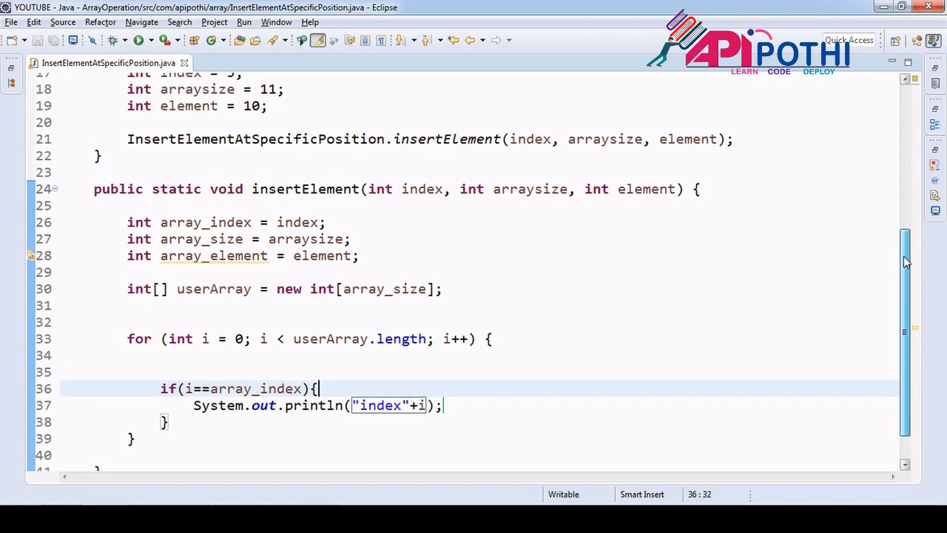
double_click(252, 105)
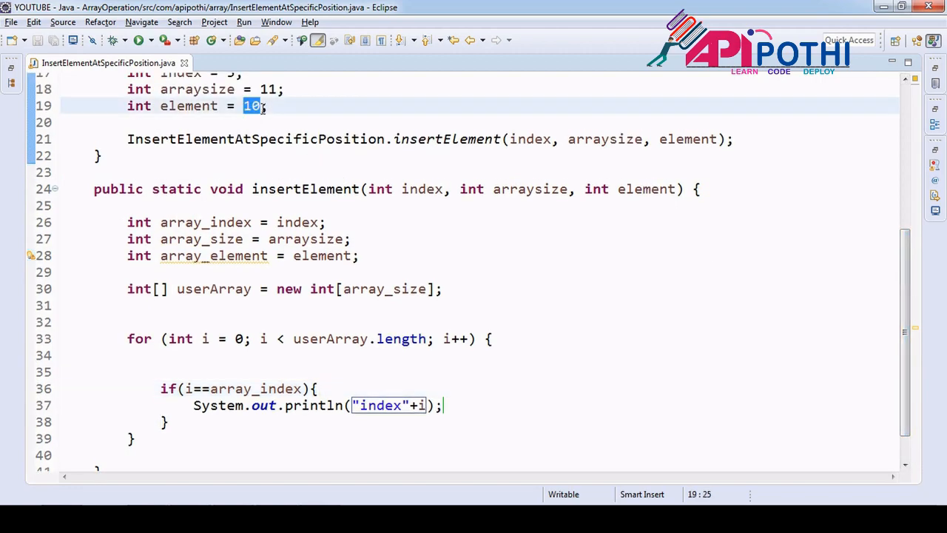
click(320, 389)
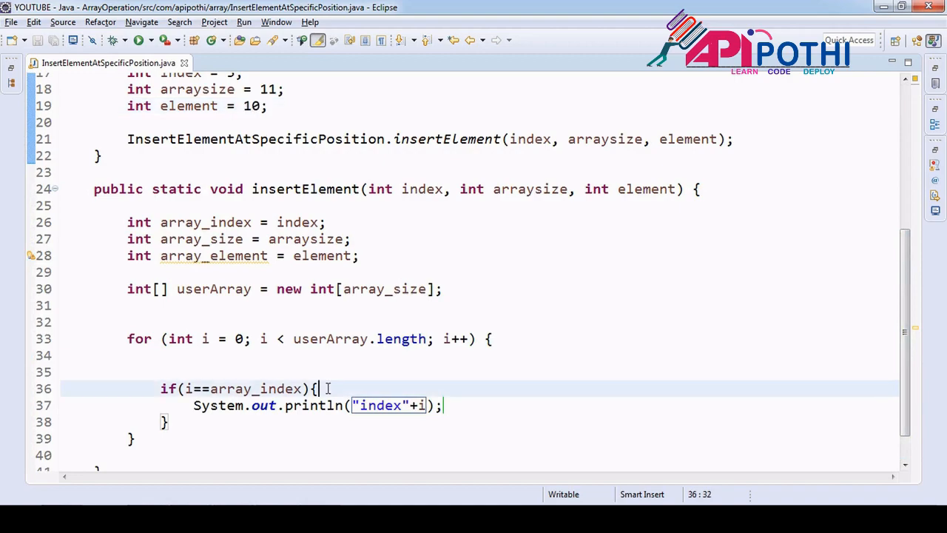
- Insert userArray[i] = array_element; above the println in the if block
text(10;)
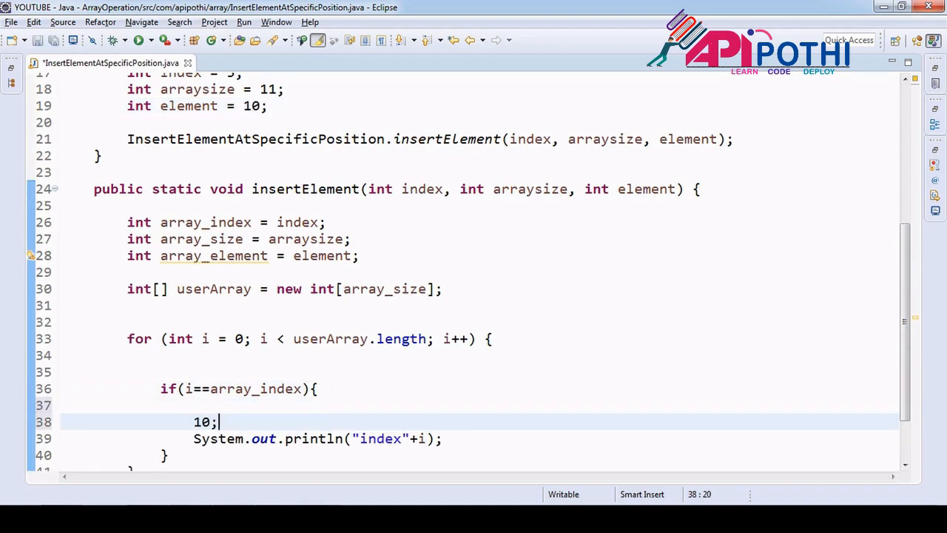
key(BackSpace)
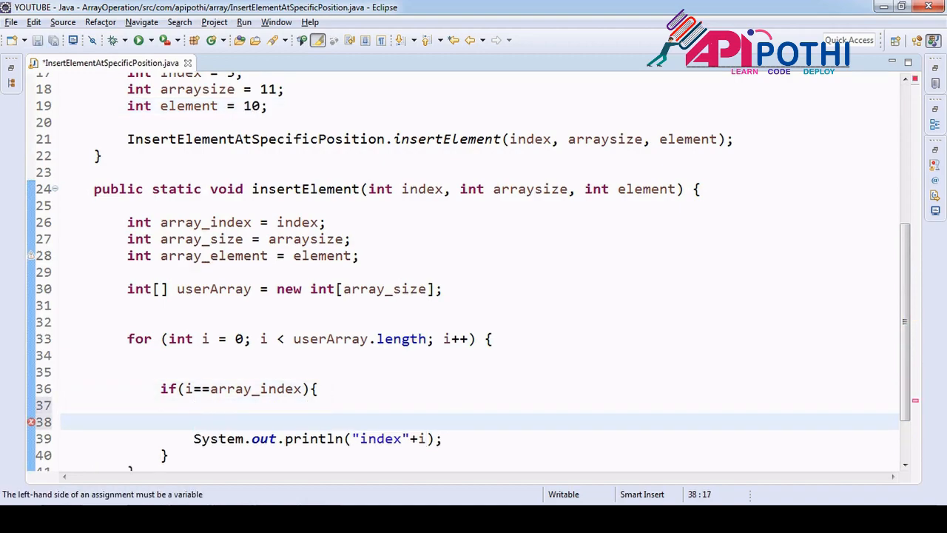
double_click(188, 106)
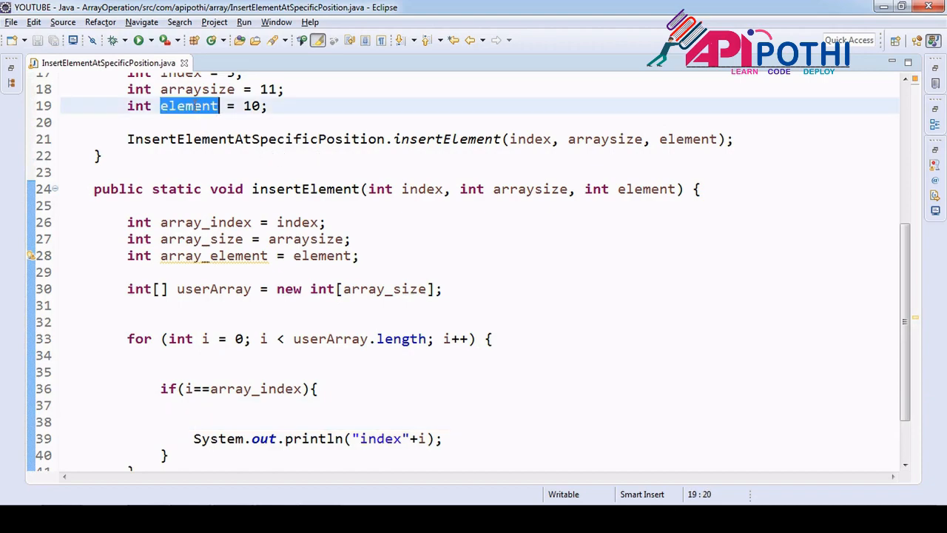
double_click(645, 188)
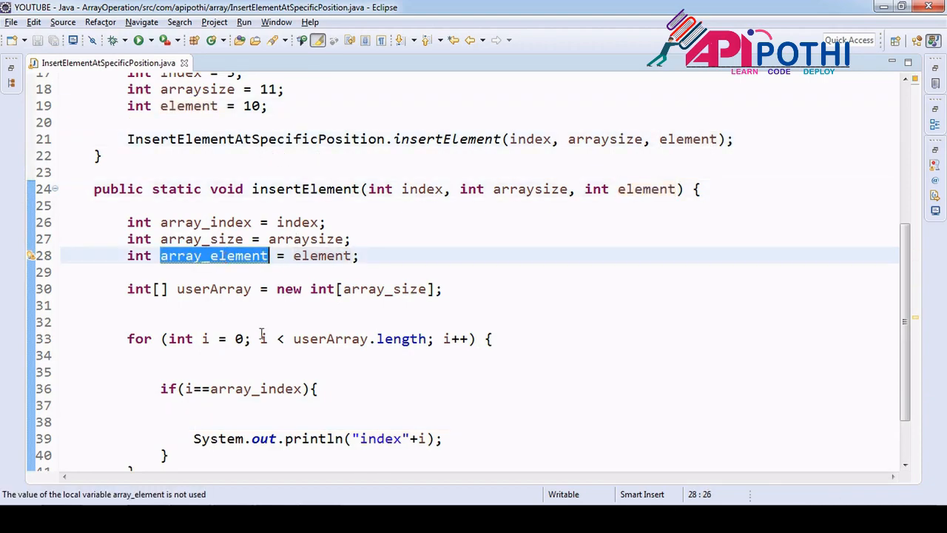
text(array_element;)
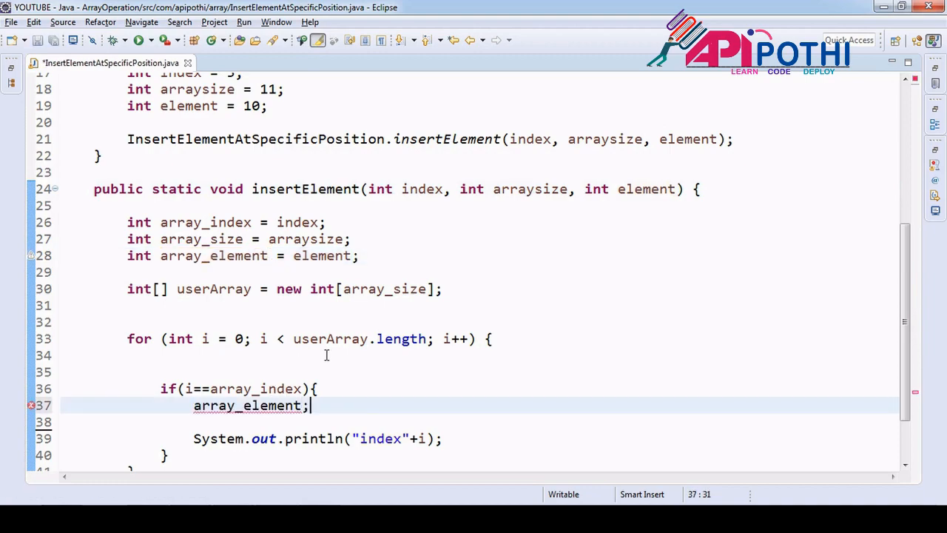
double_click(330, 338)
text(userArray[)
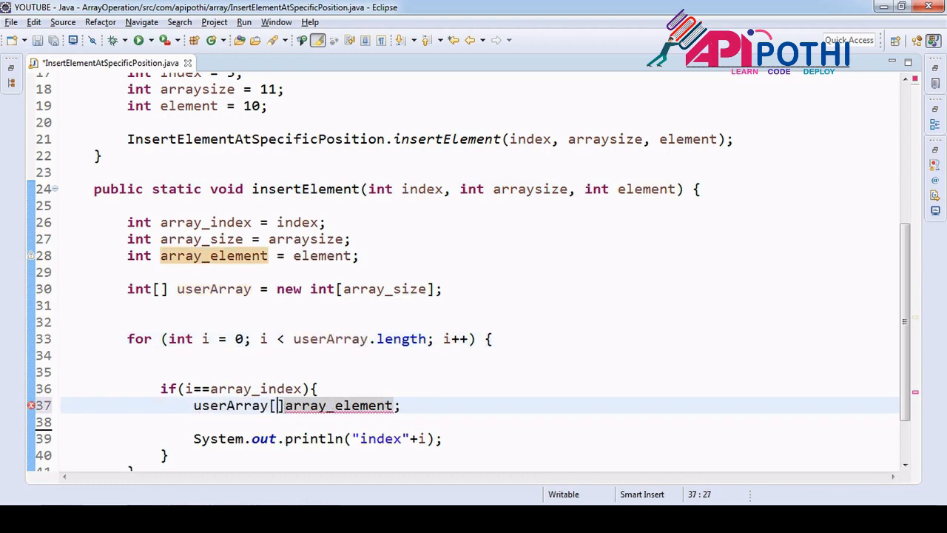
text(i]=)
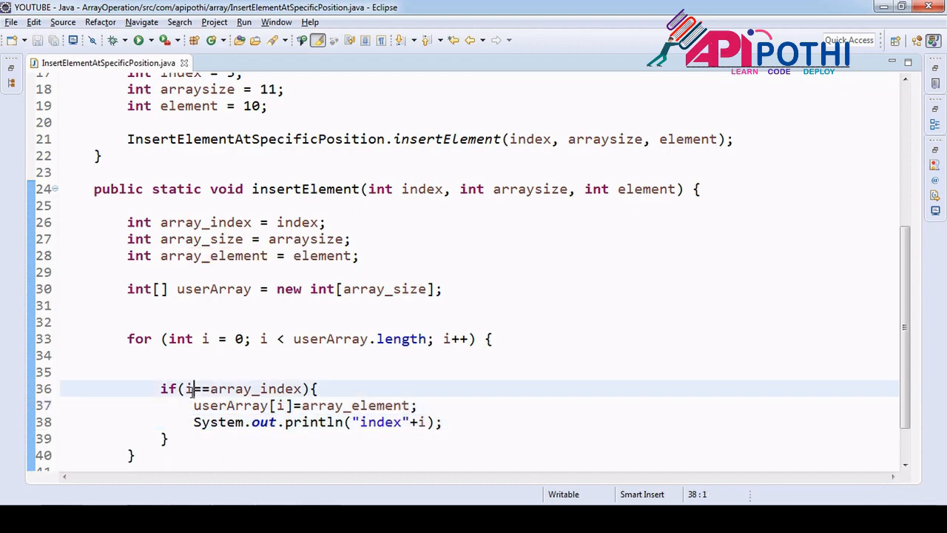
drag(492, 338, 130, 454)
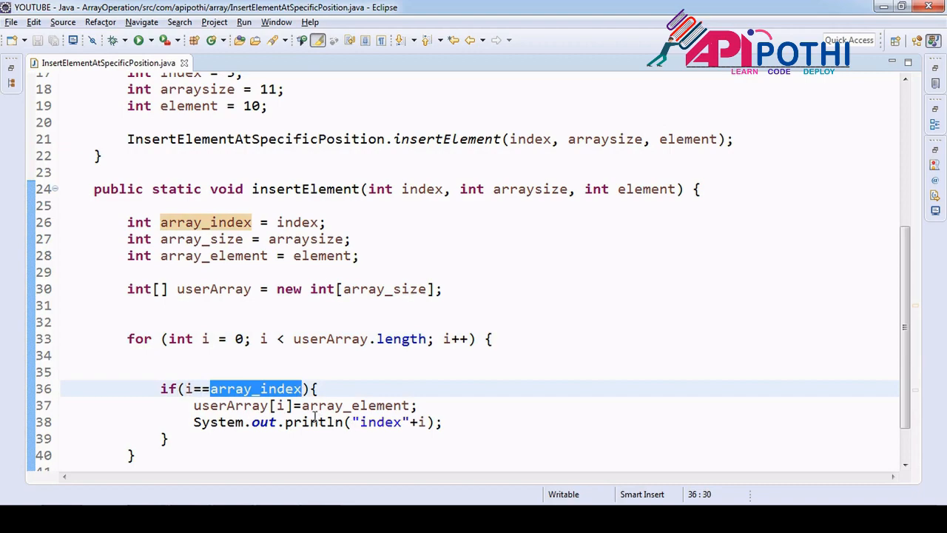
- Review the if block, highlighting array_element in the assignment and userArray's int array type
double_click(356, 405)
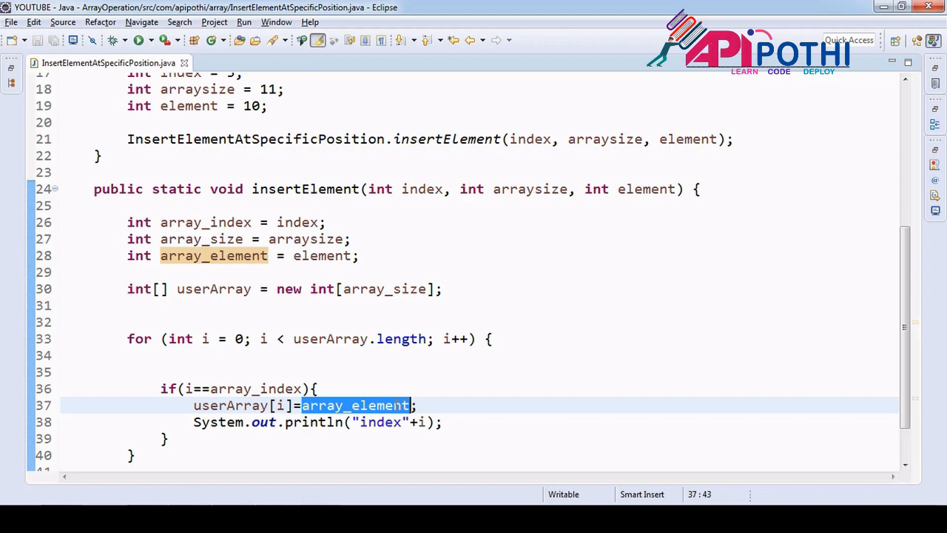
double_click(244, 406)
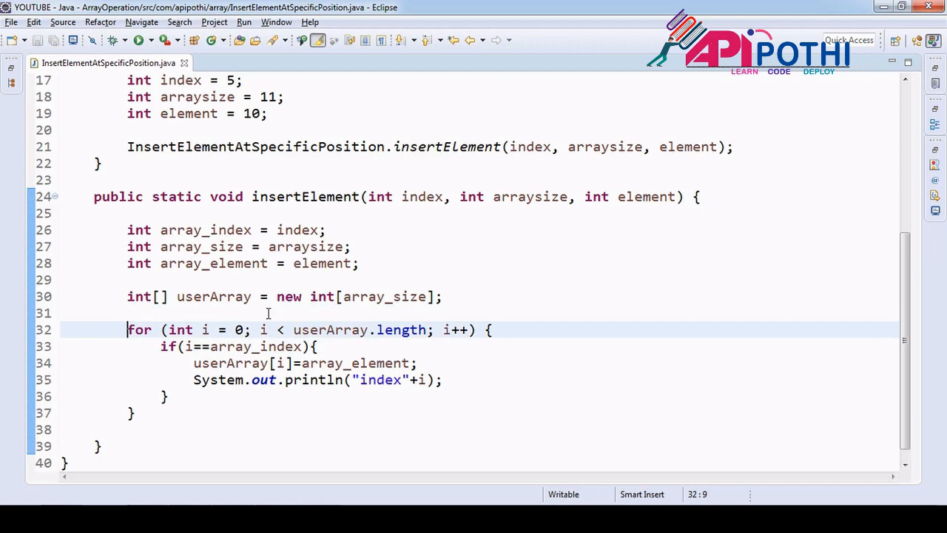
mouse_move(224, 295)
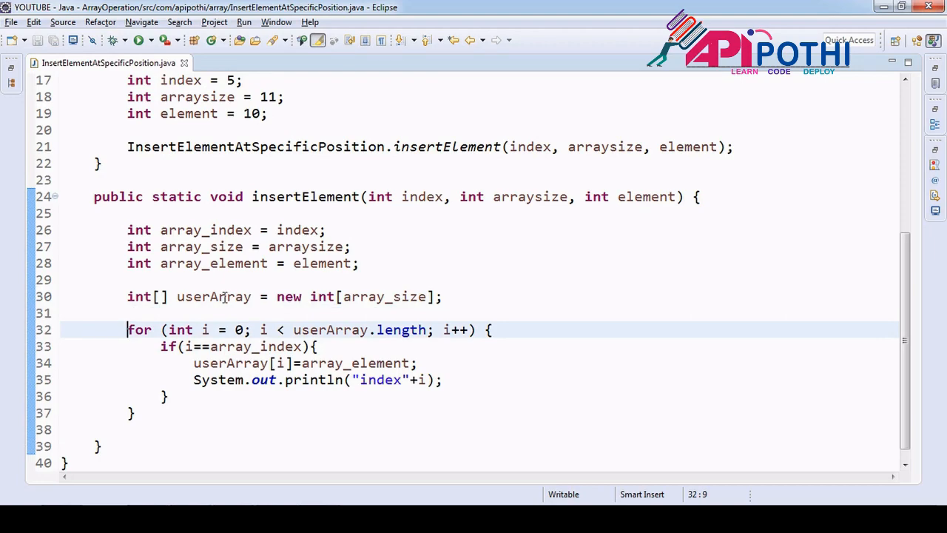
double_click(140, 295)
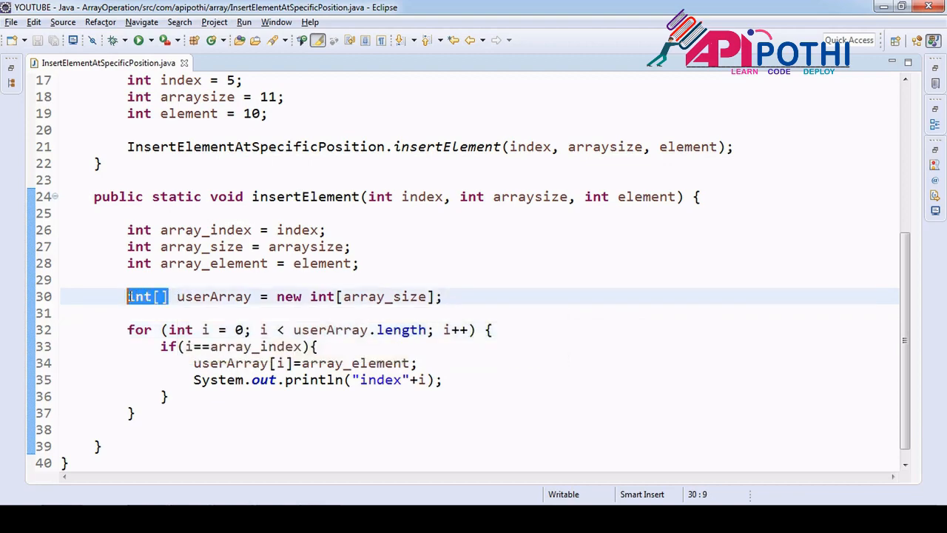
mouse_move(521, 322)
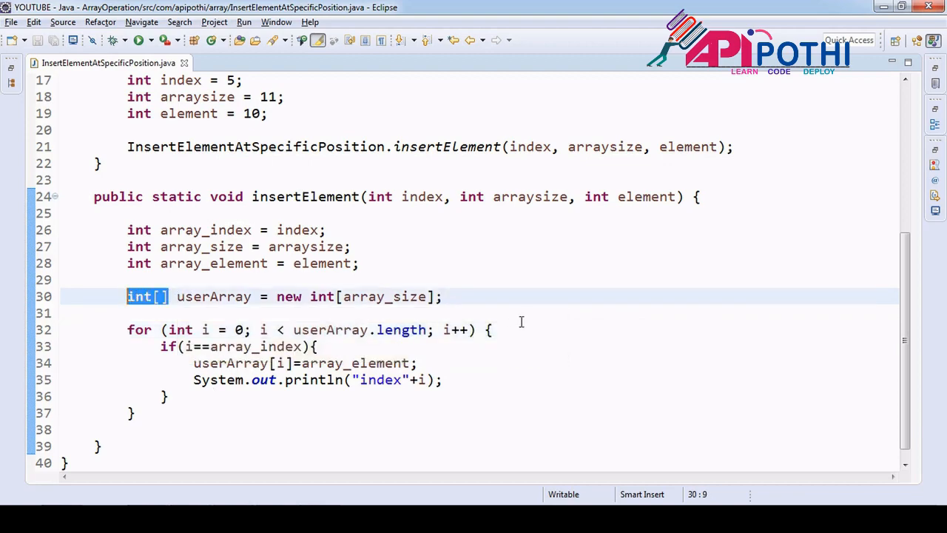
- After the first loop, write a second for loop over userArray.length printing userArray[i] via syso
click(127, 446)
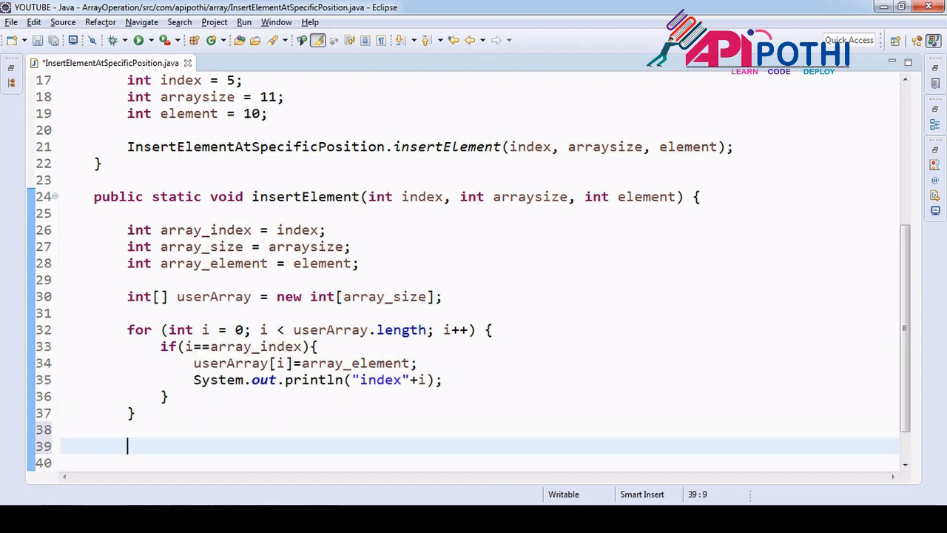
text(for)
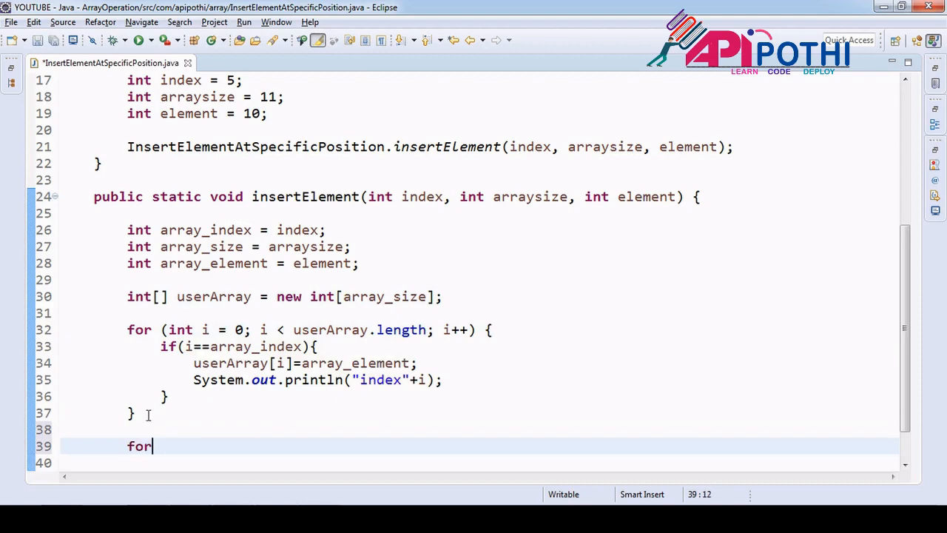
text((int i = 0; i < userArray.length; i++) {)
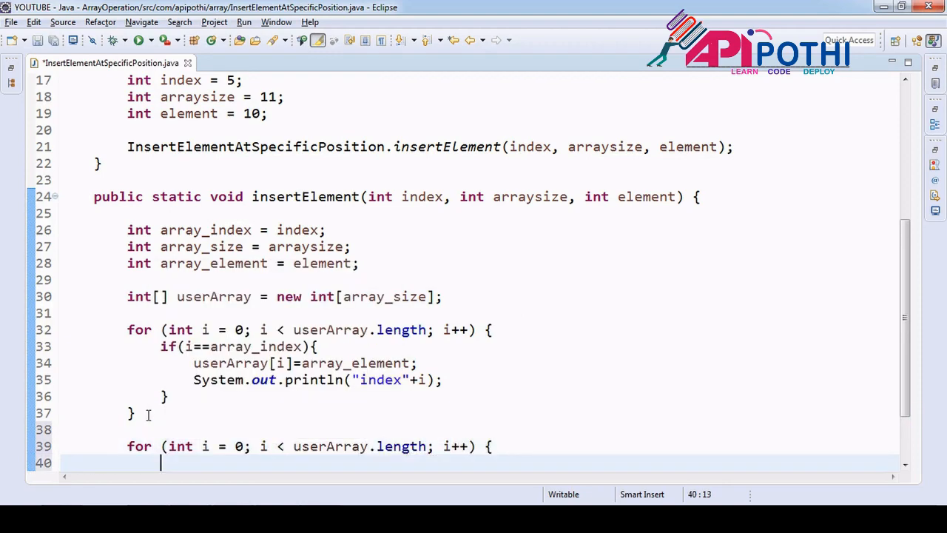
text(syso)
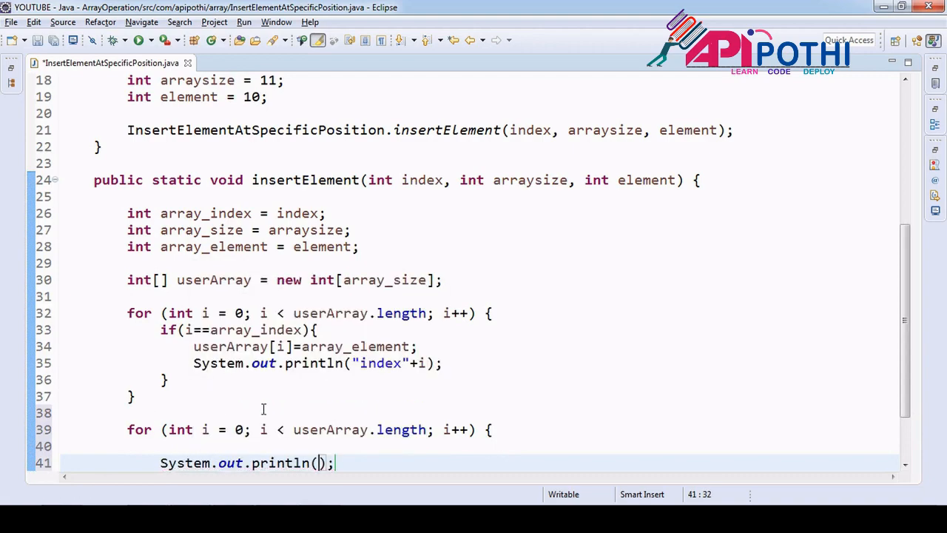
double_click(330, 429)
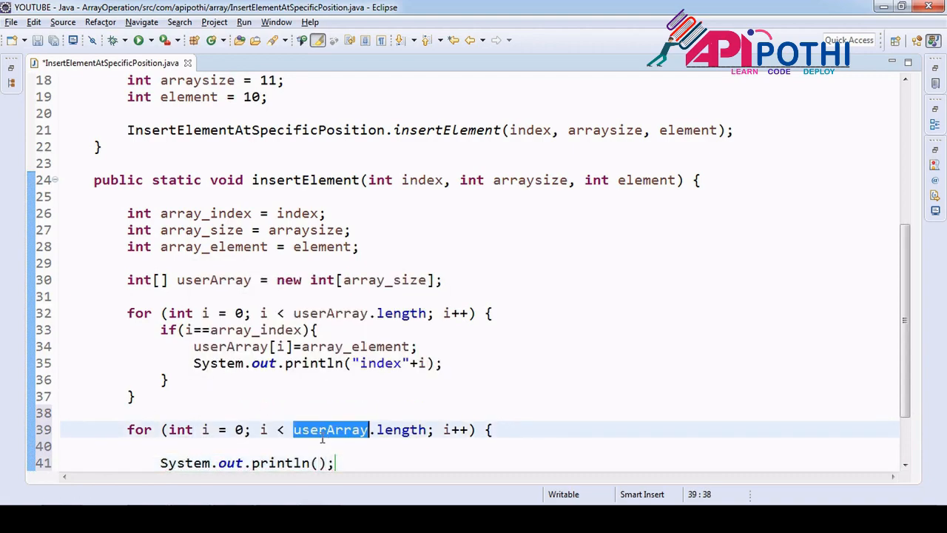
text(userArray[])
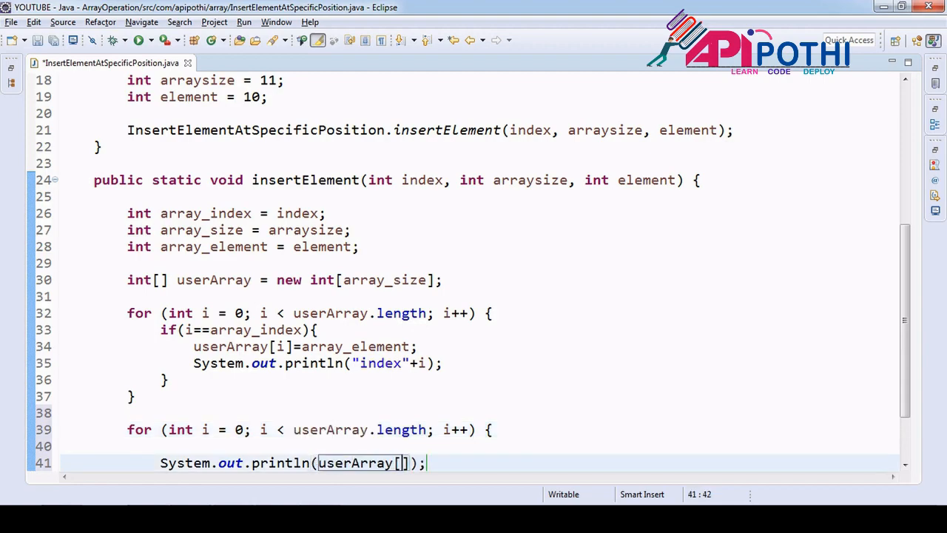
text(i)
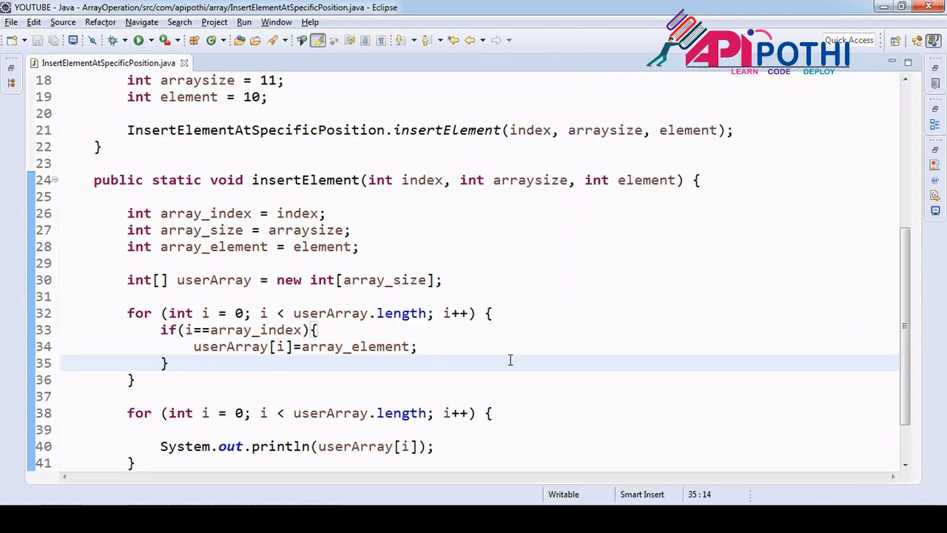
scroll(up, 3)
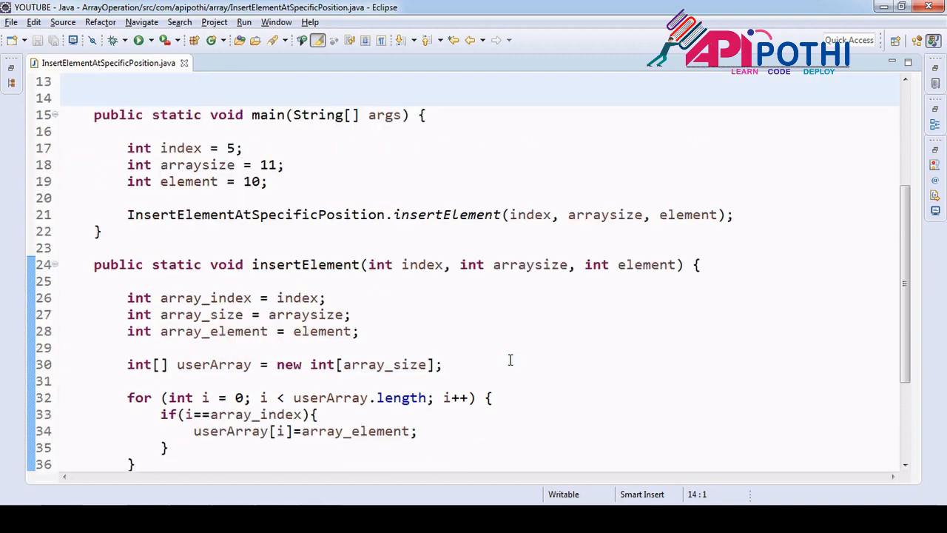
scroll(up, 3)
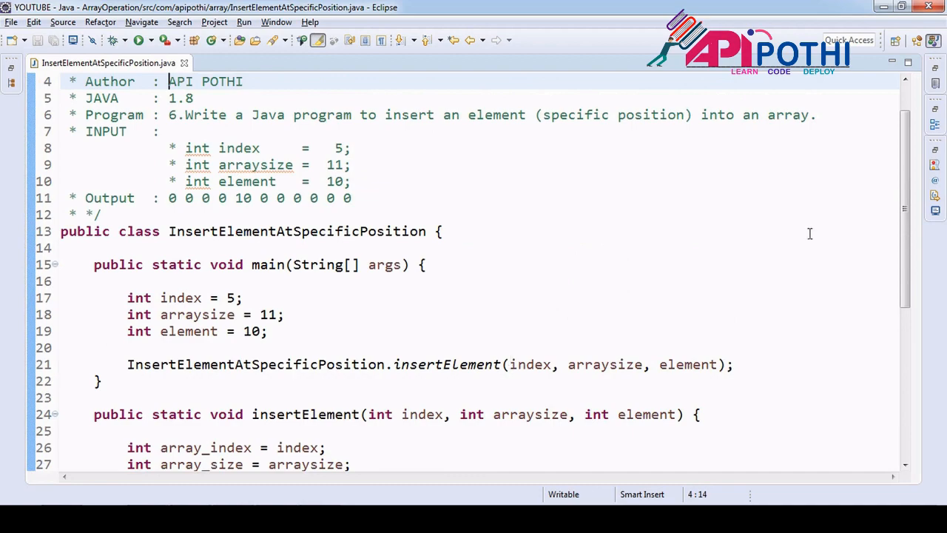
mouse_move(335, 185)
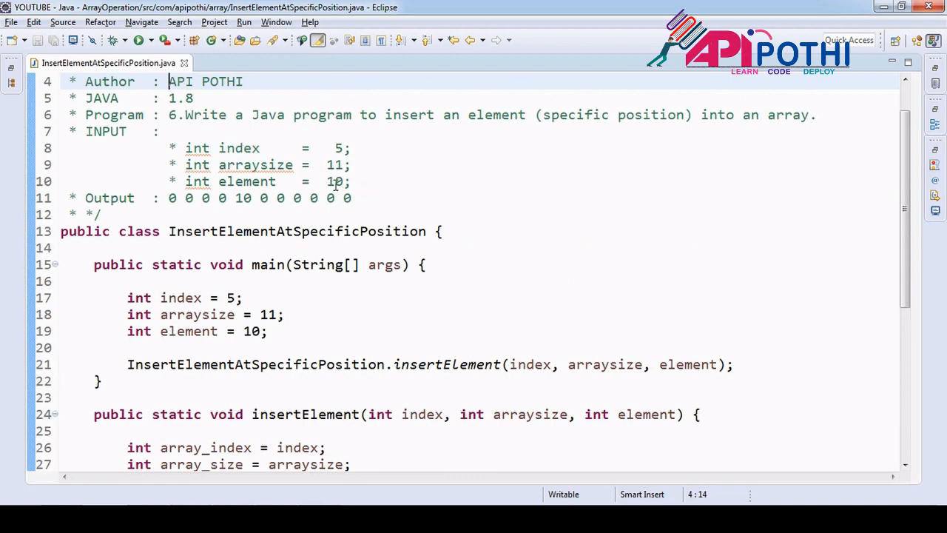
double_click(334, 181)
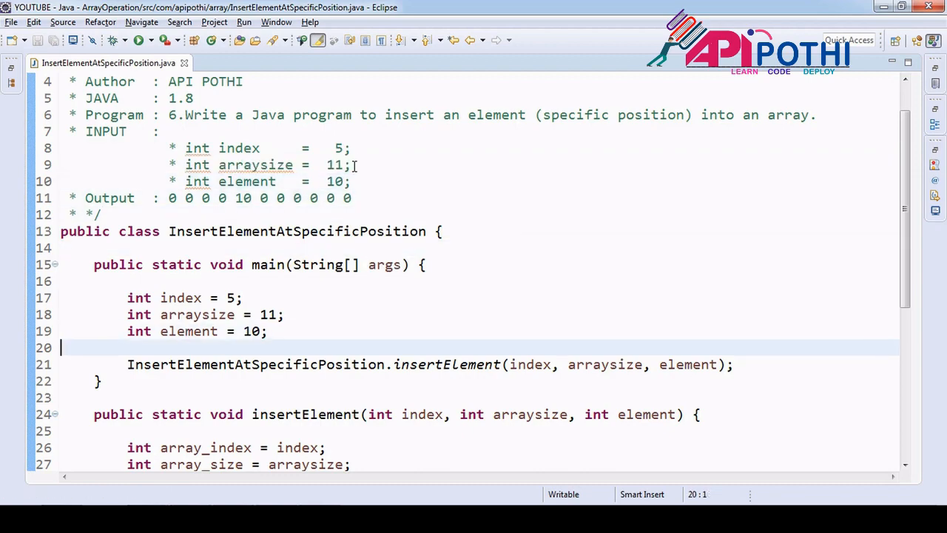
scroll(down, 3)
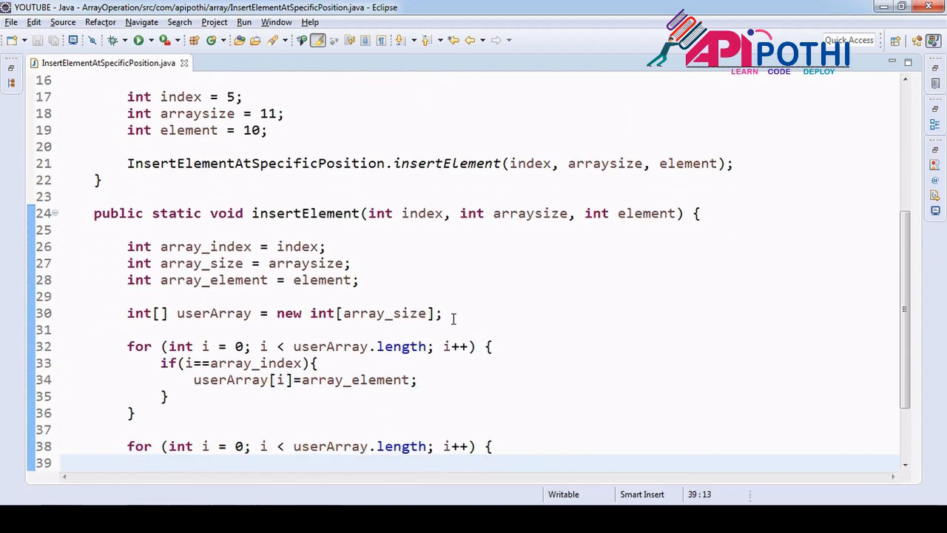
- Highlight array_size, the if statement, loop counter i and array_index to explain them
double_click(384, 313)
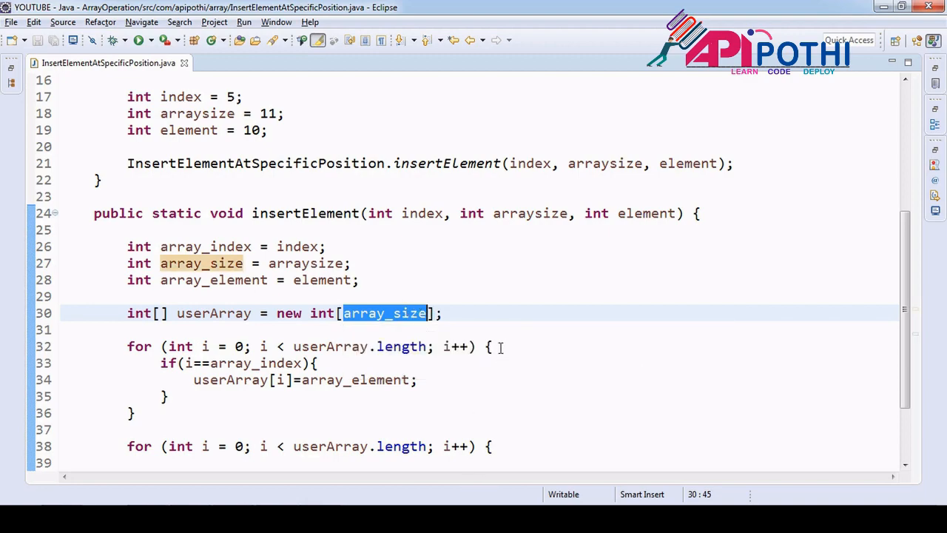
click(503, 346)
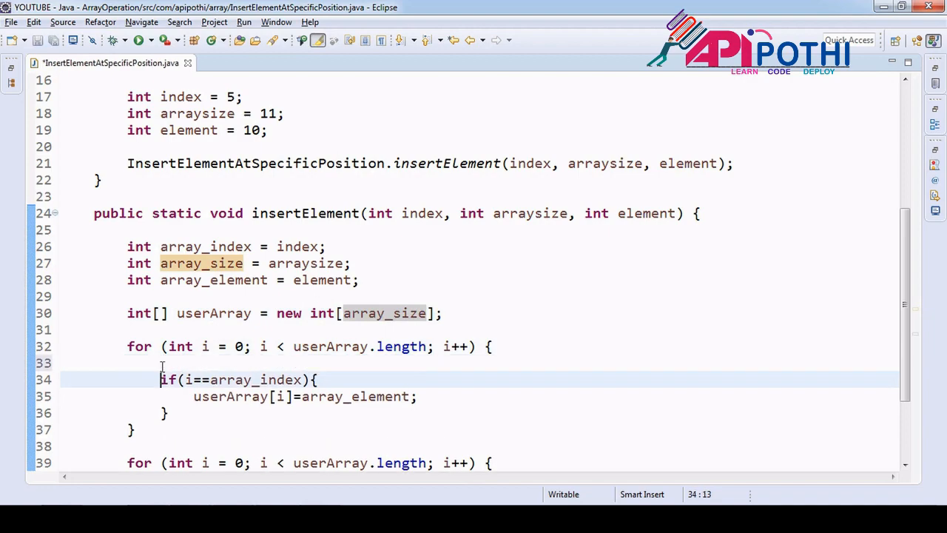
click(190, 380)
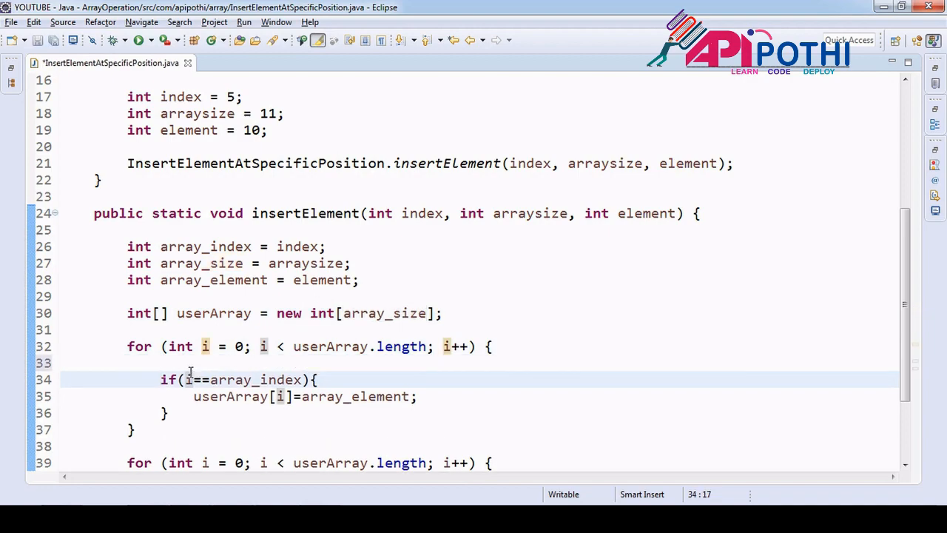
mouse_move(343, 405)
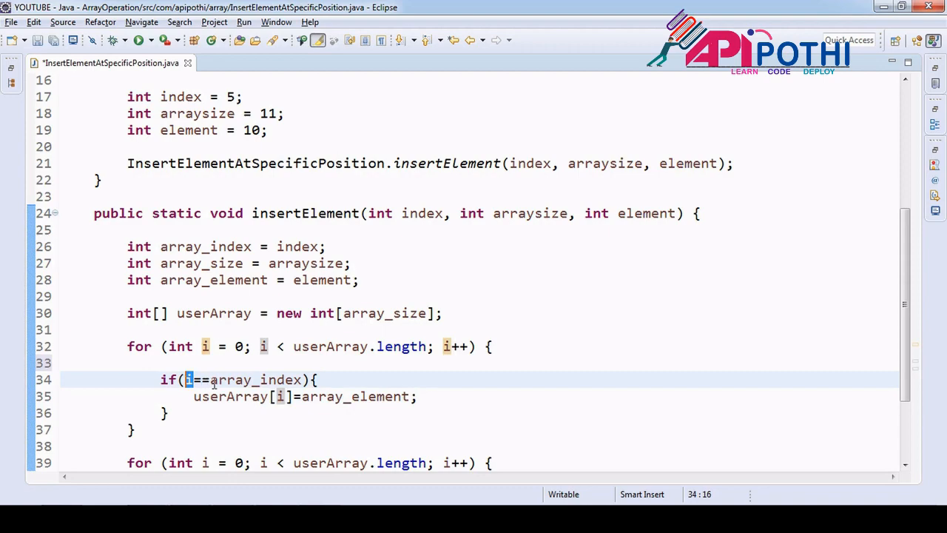
double_click(256, 379)
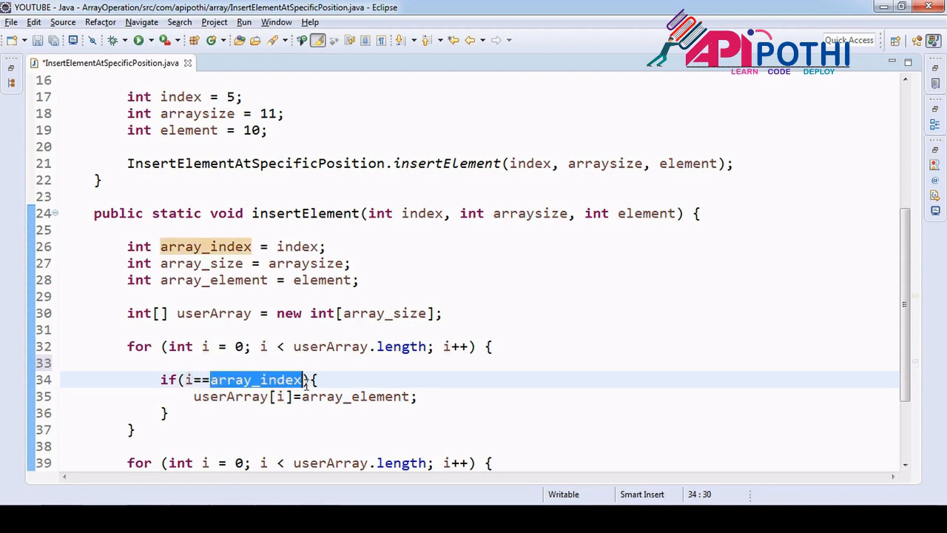
- Highlight array_element and the first loop's end, then move to the element print statement
click(303, 380)
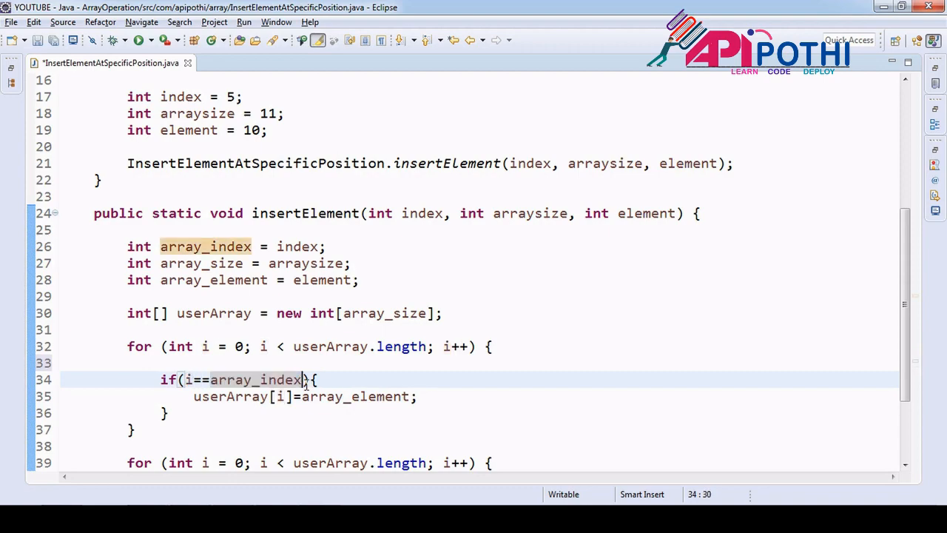
double_click(255, 380)
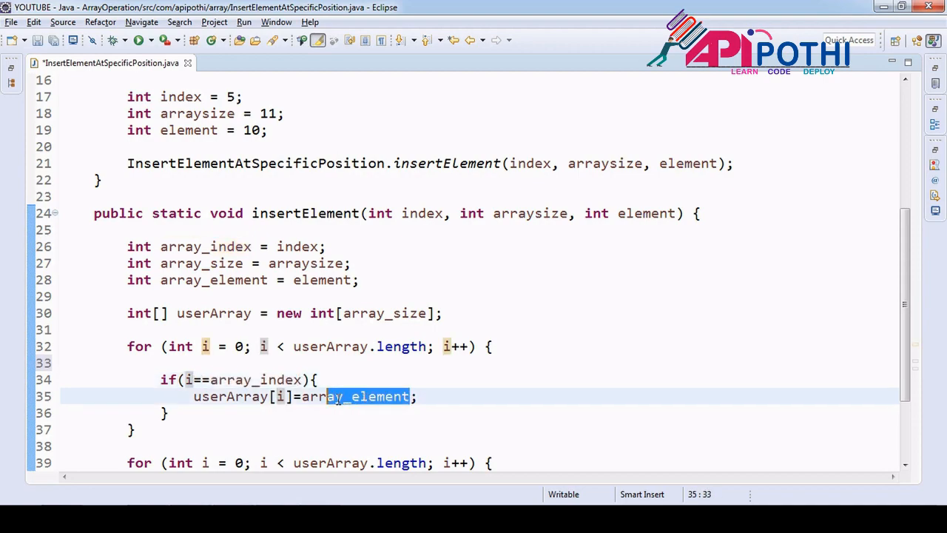
double_click(355, 397)
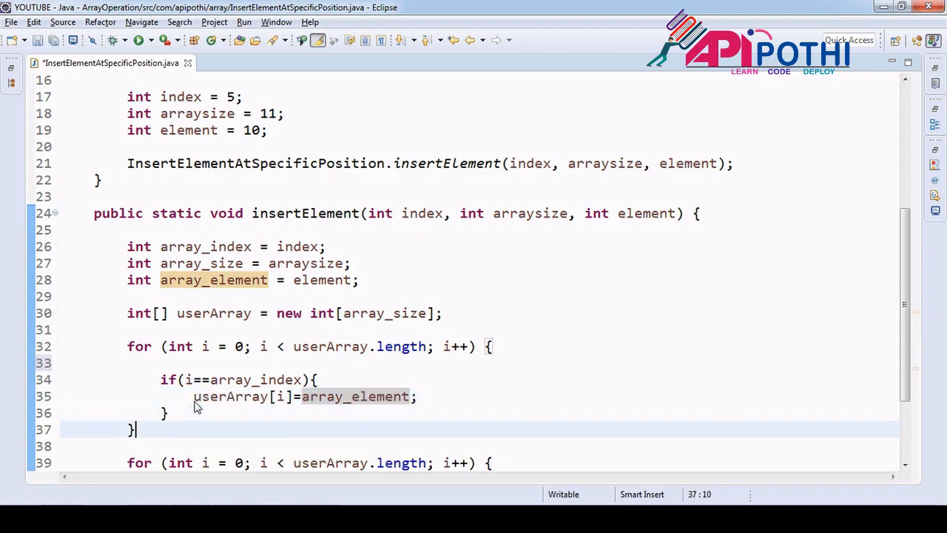
scroll(down, 3)
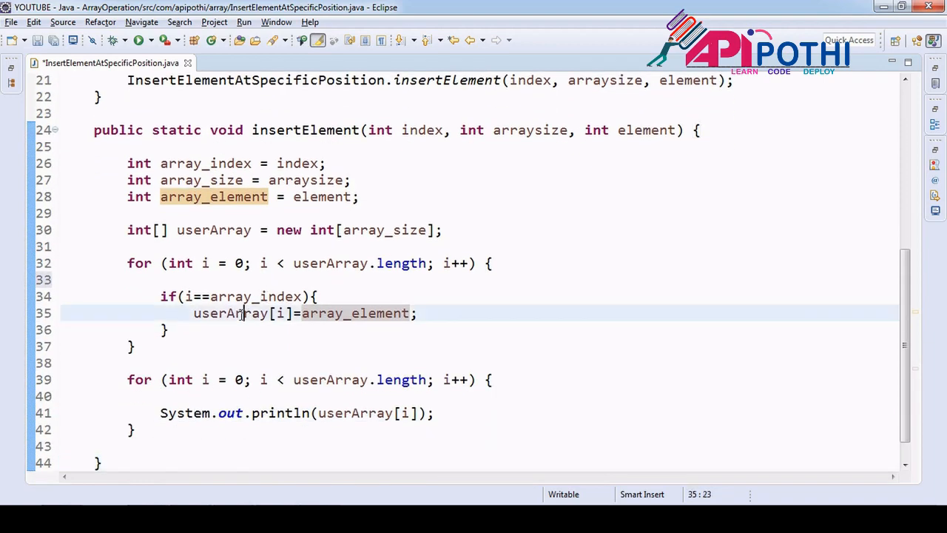
click(477, 413)
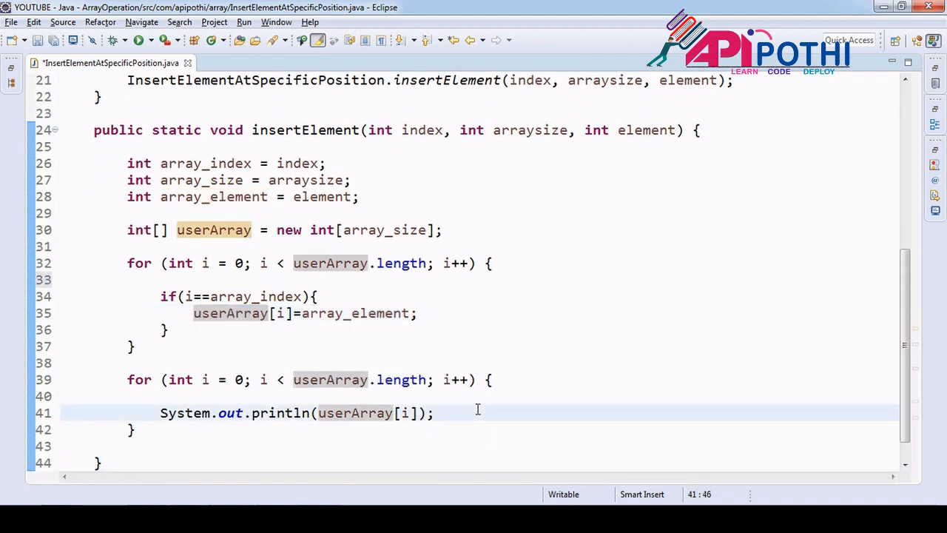